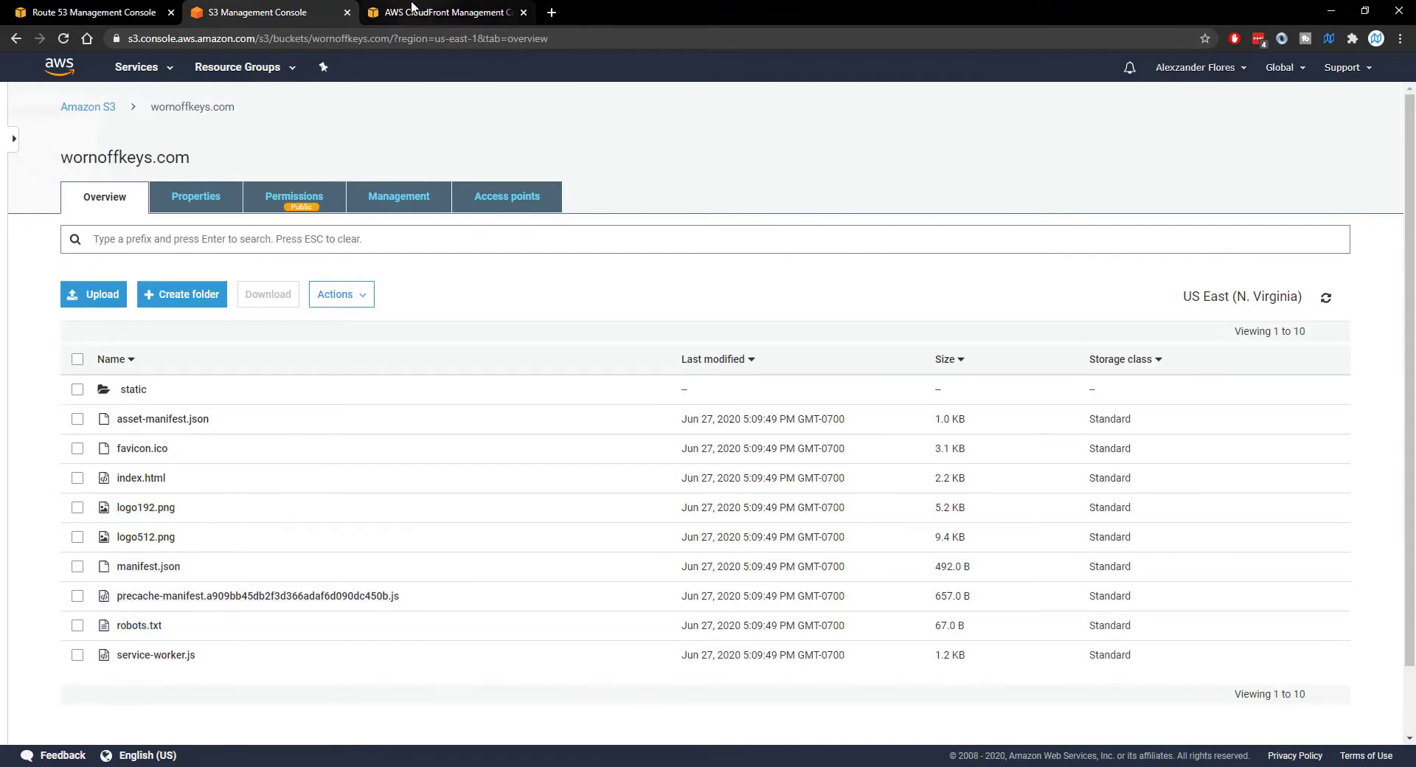
- Review the S3 bucket properties, the YouTube channel page and the CloudFront distributions list
click(195, 196)
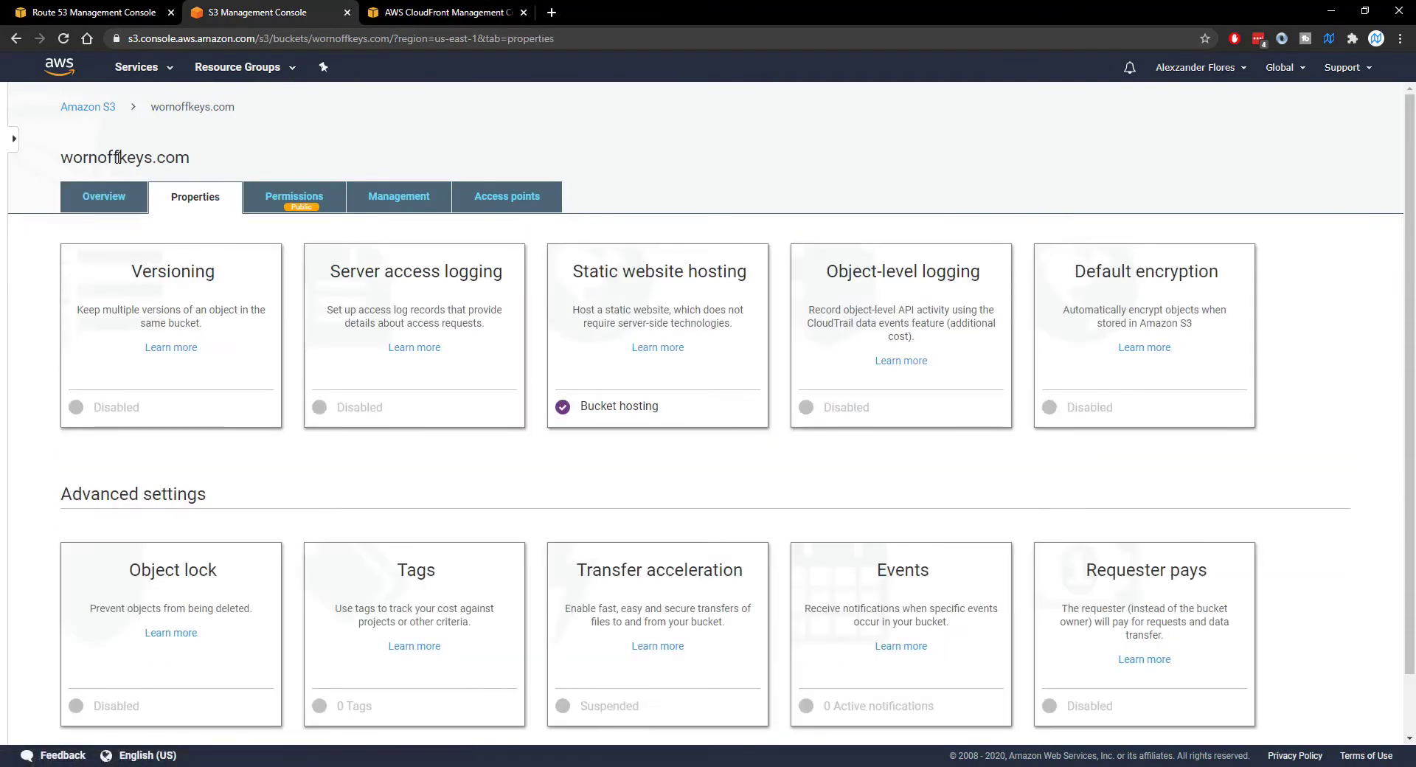
click(439, 12)
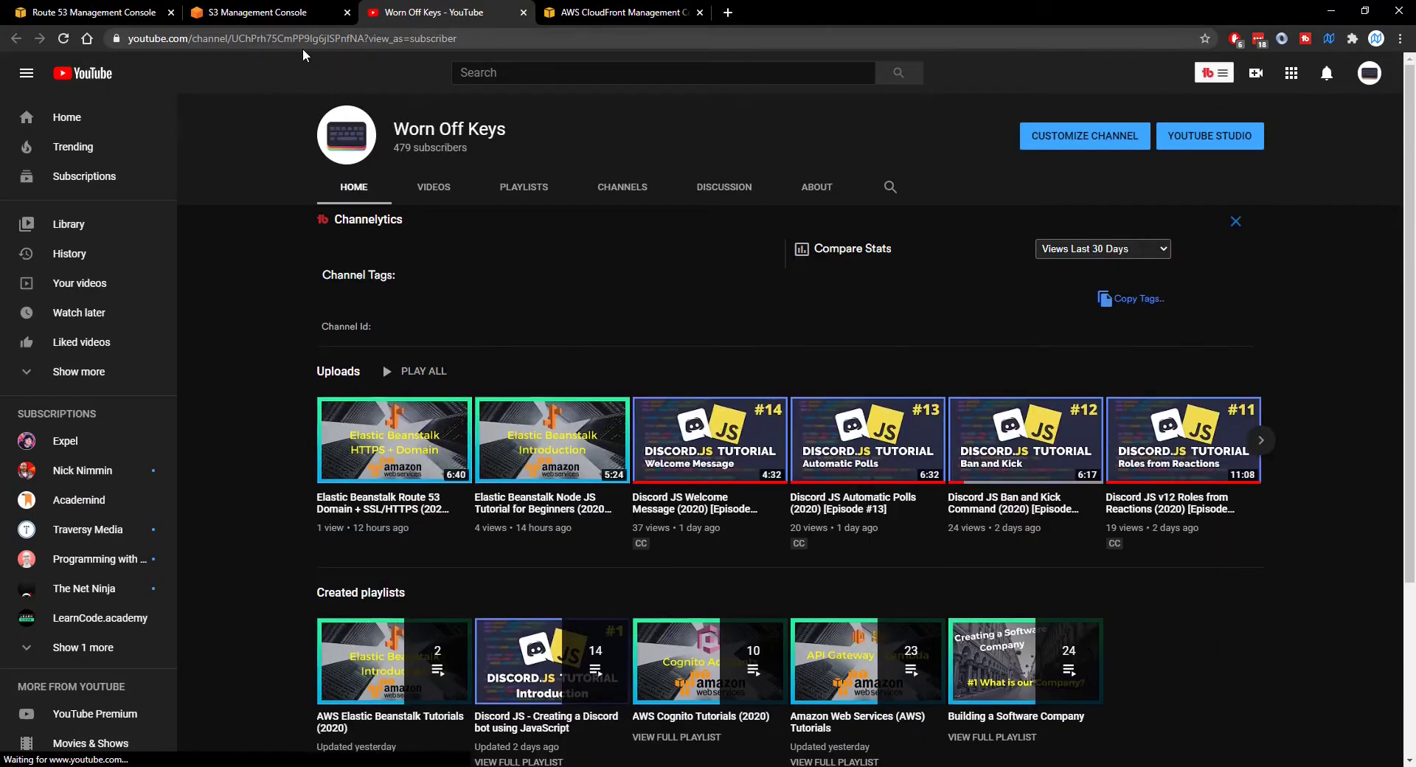
click(252, 12)
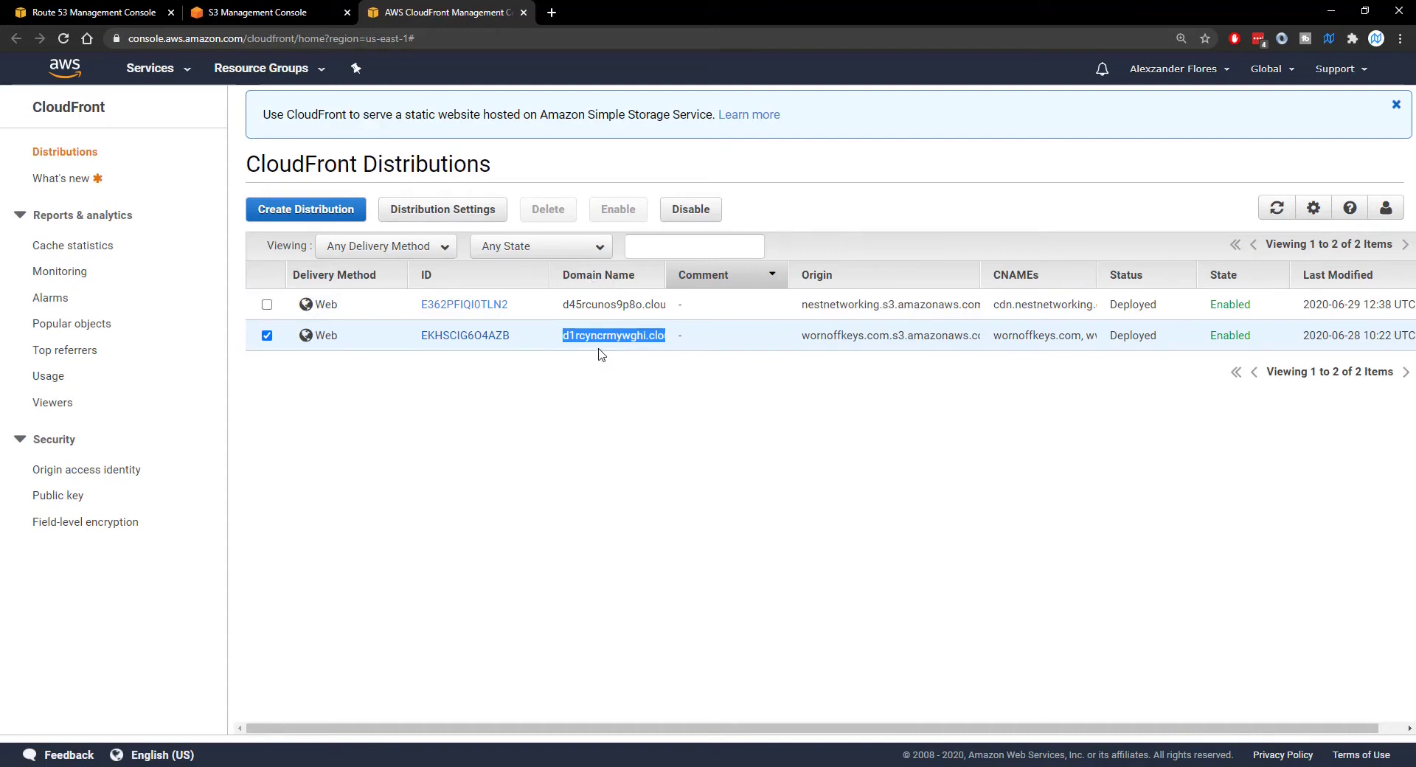
click(623, 11)
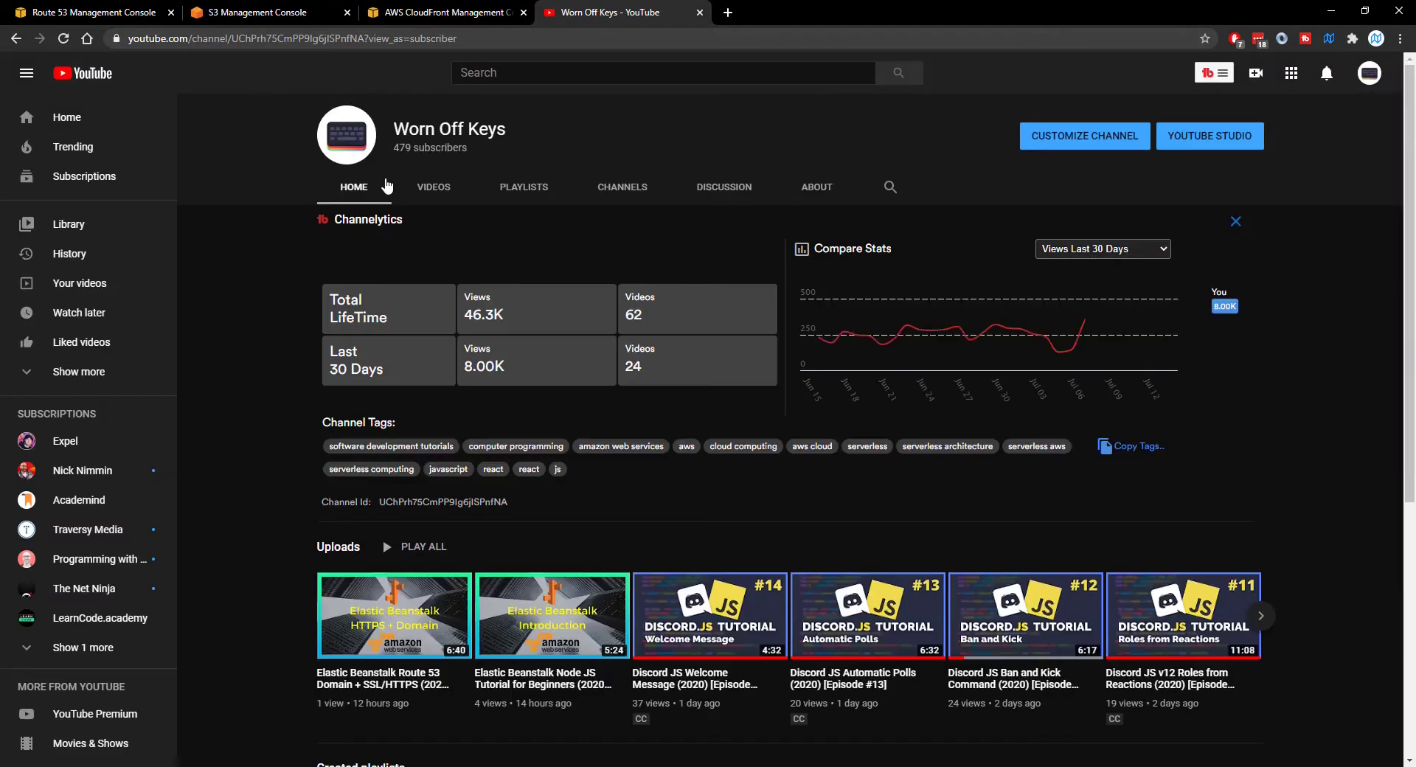
click(441, 13)
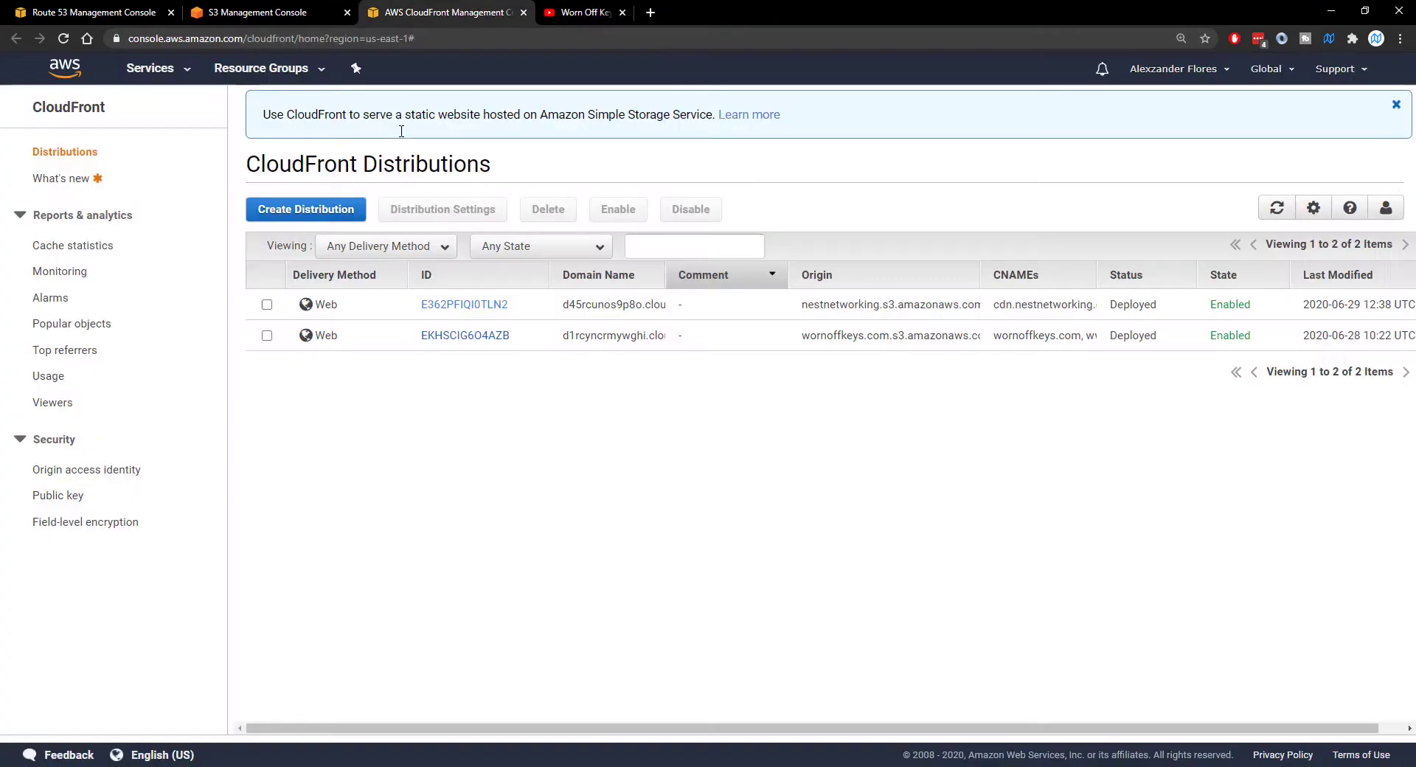
click(622, 11)
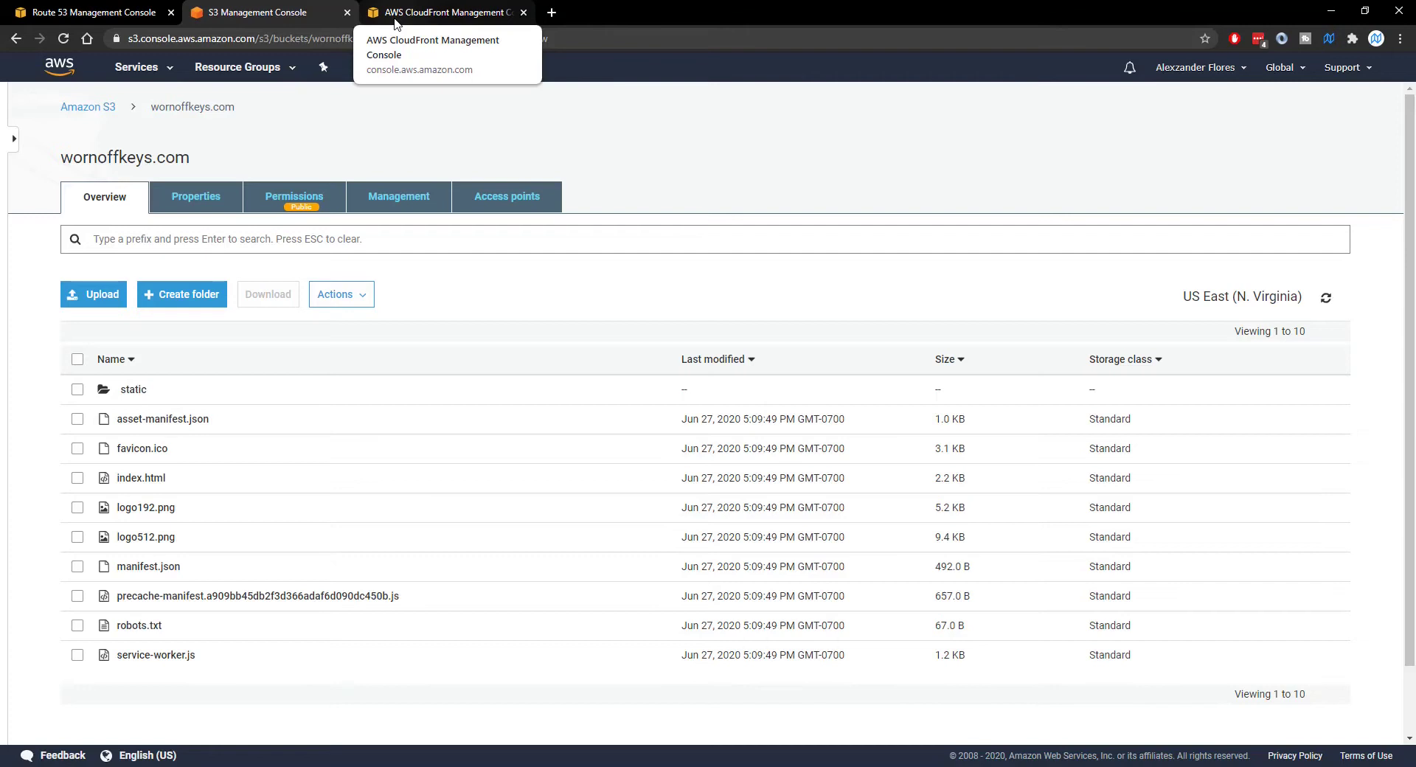
mouse_move(651, 128)
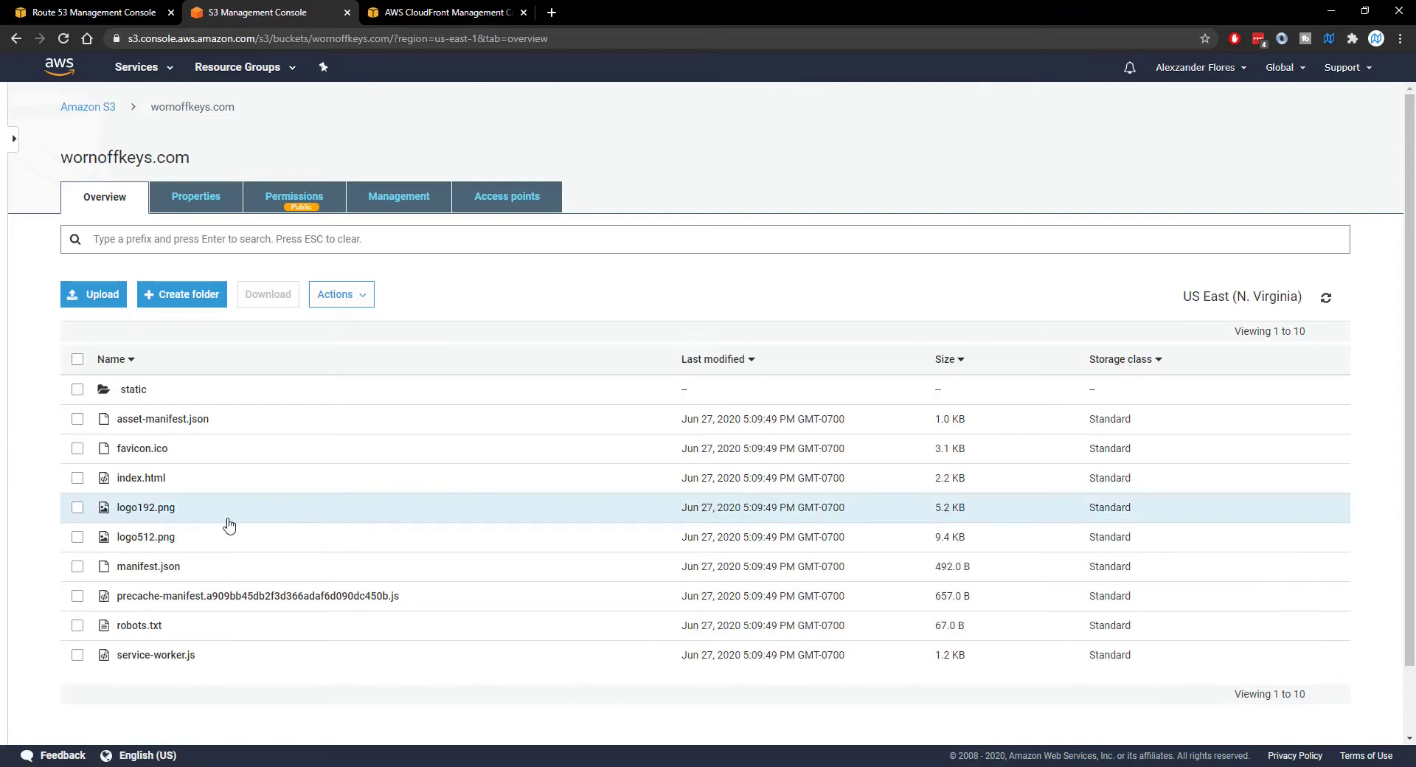
mouse_move(132, 390)
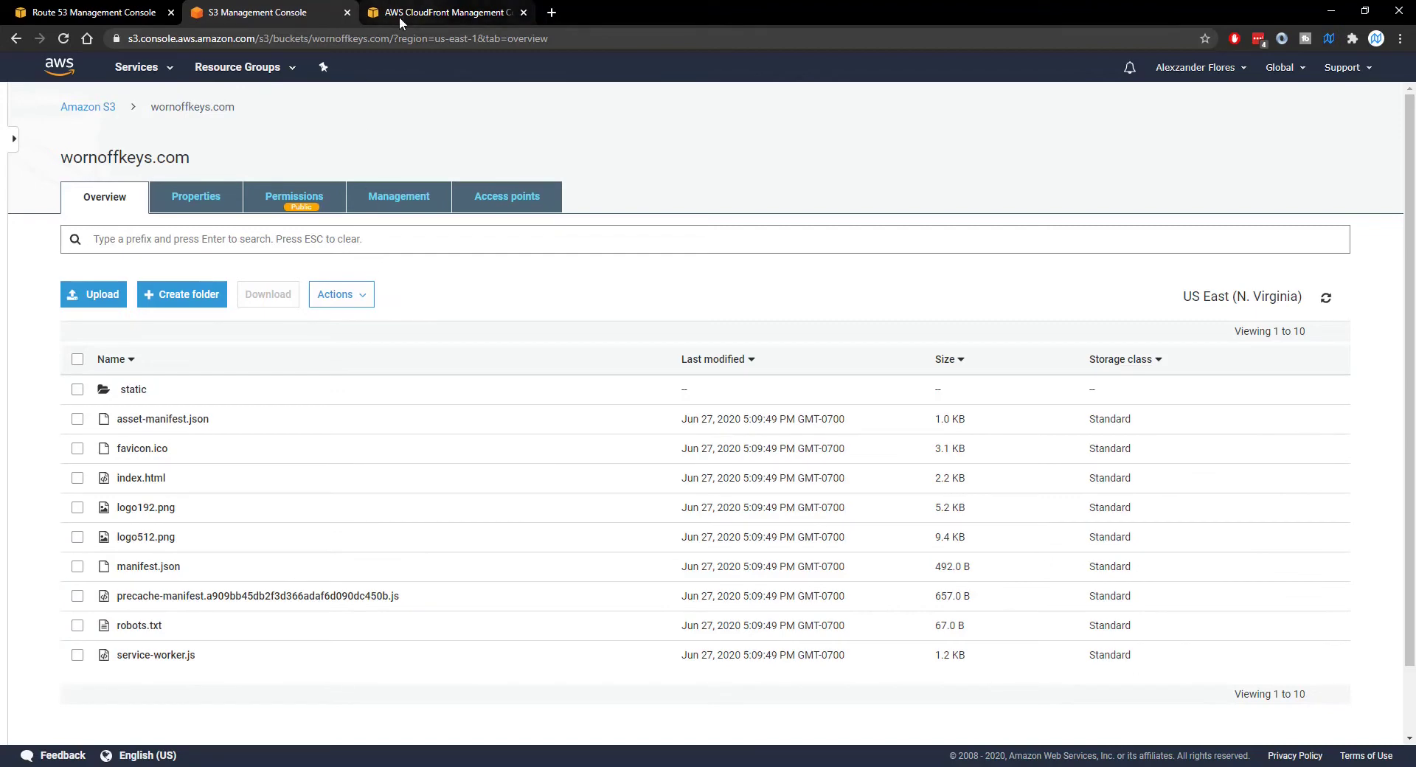
click(443, 11)
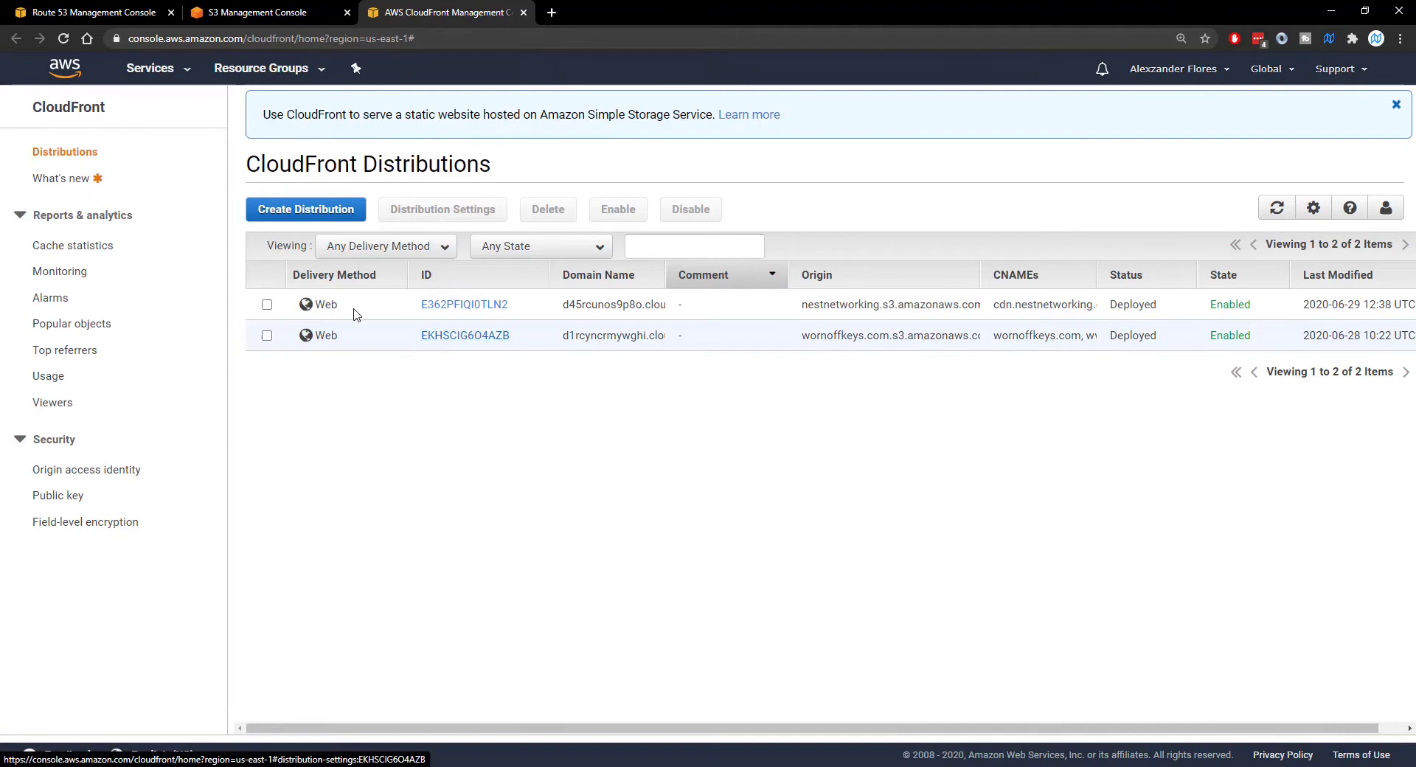
click(466, 335)
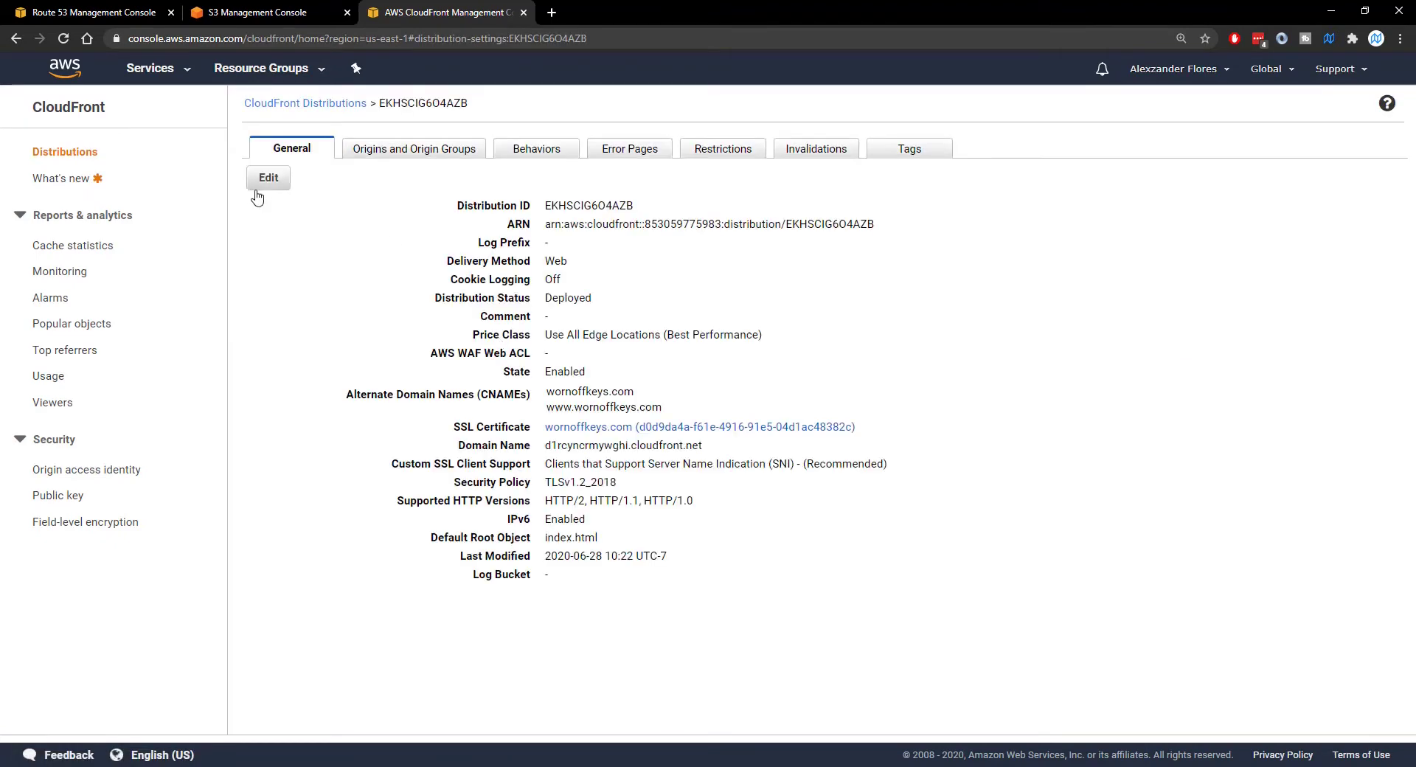
click(267, 177)
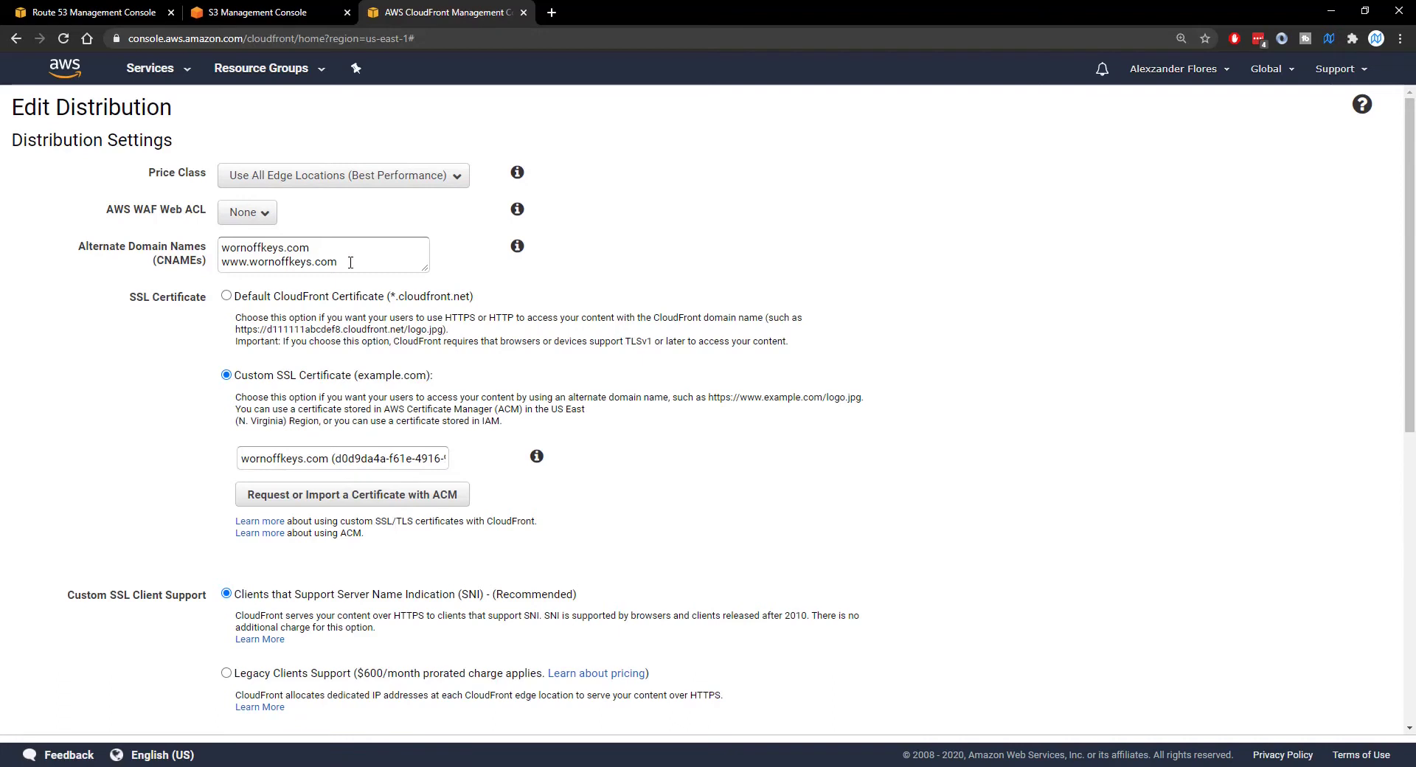
key(ctrl+a)
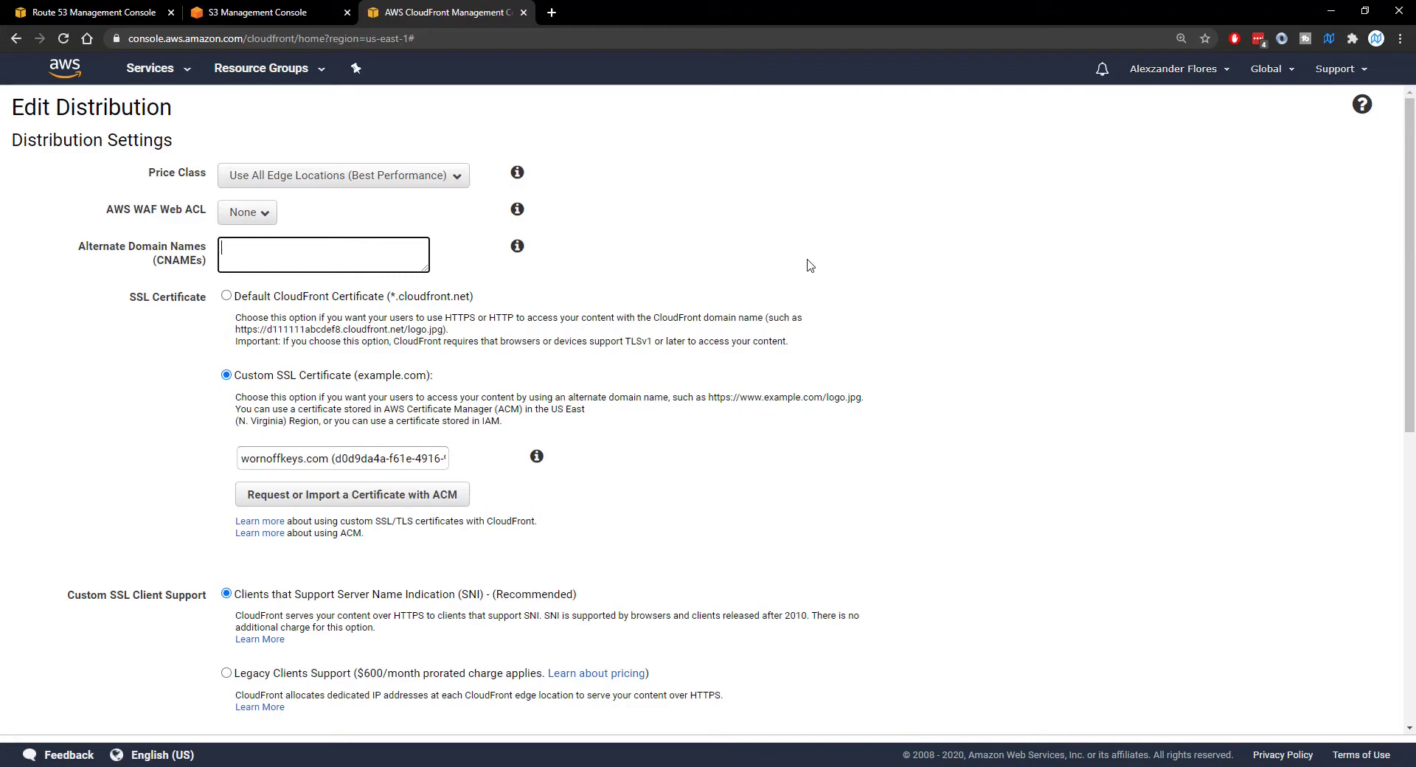
text(wornof)
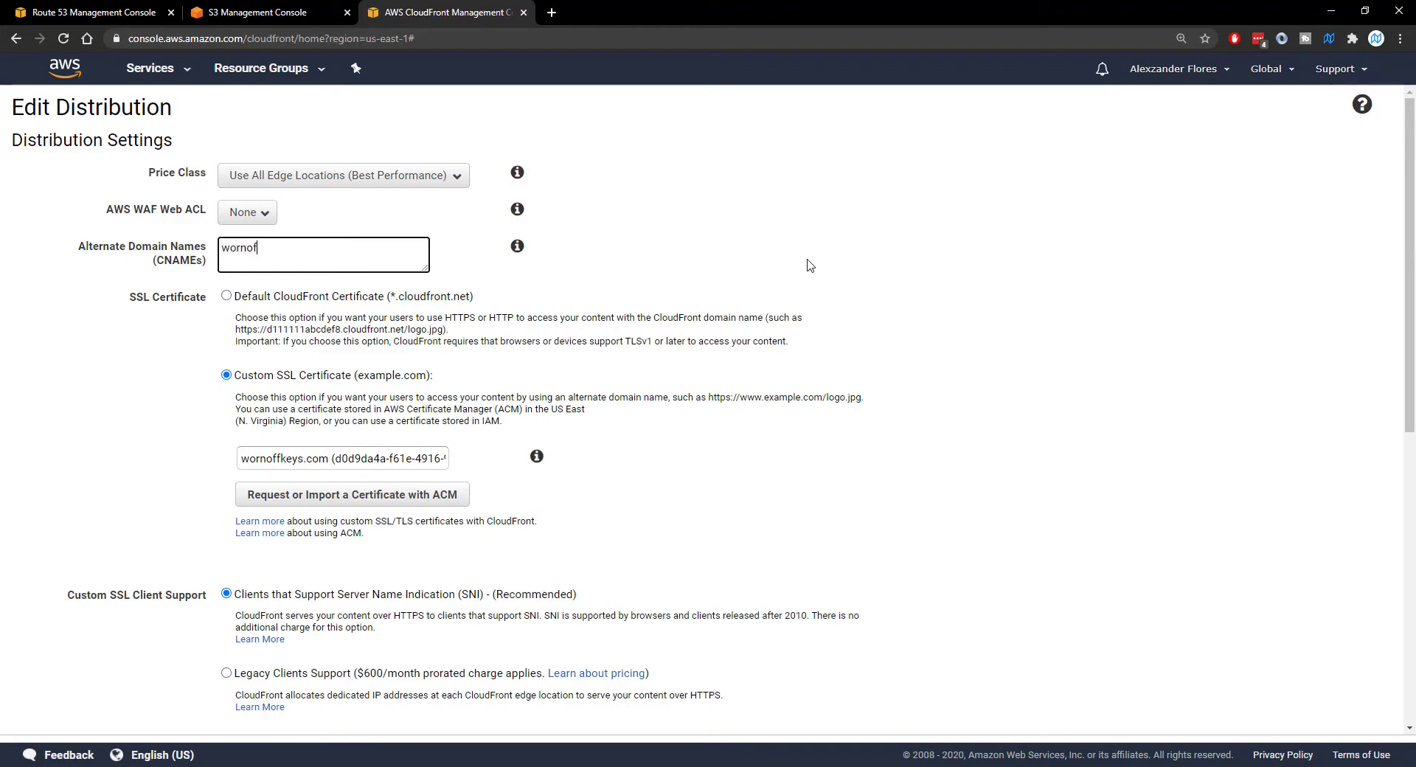
text(fkeys.com)
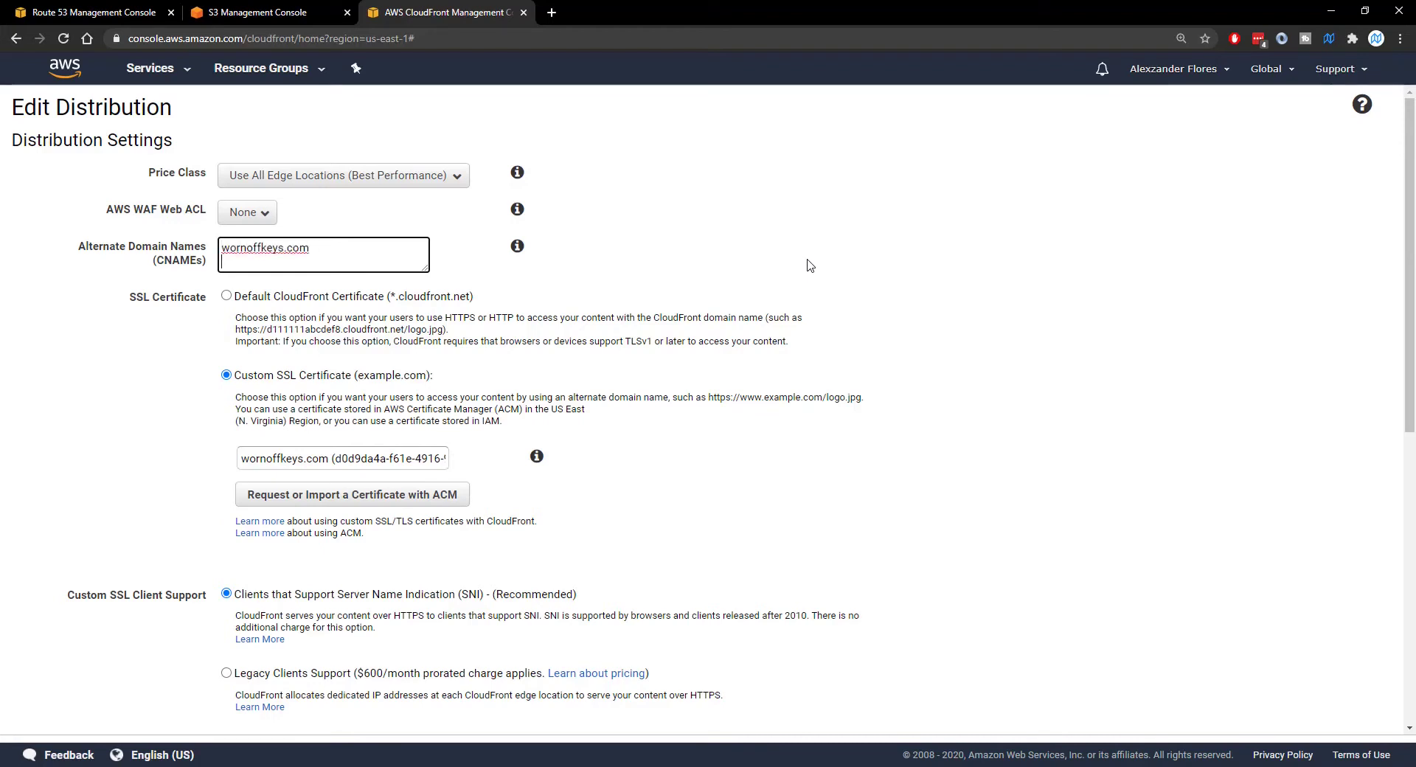
text(www.wornoff)
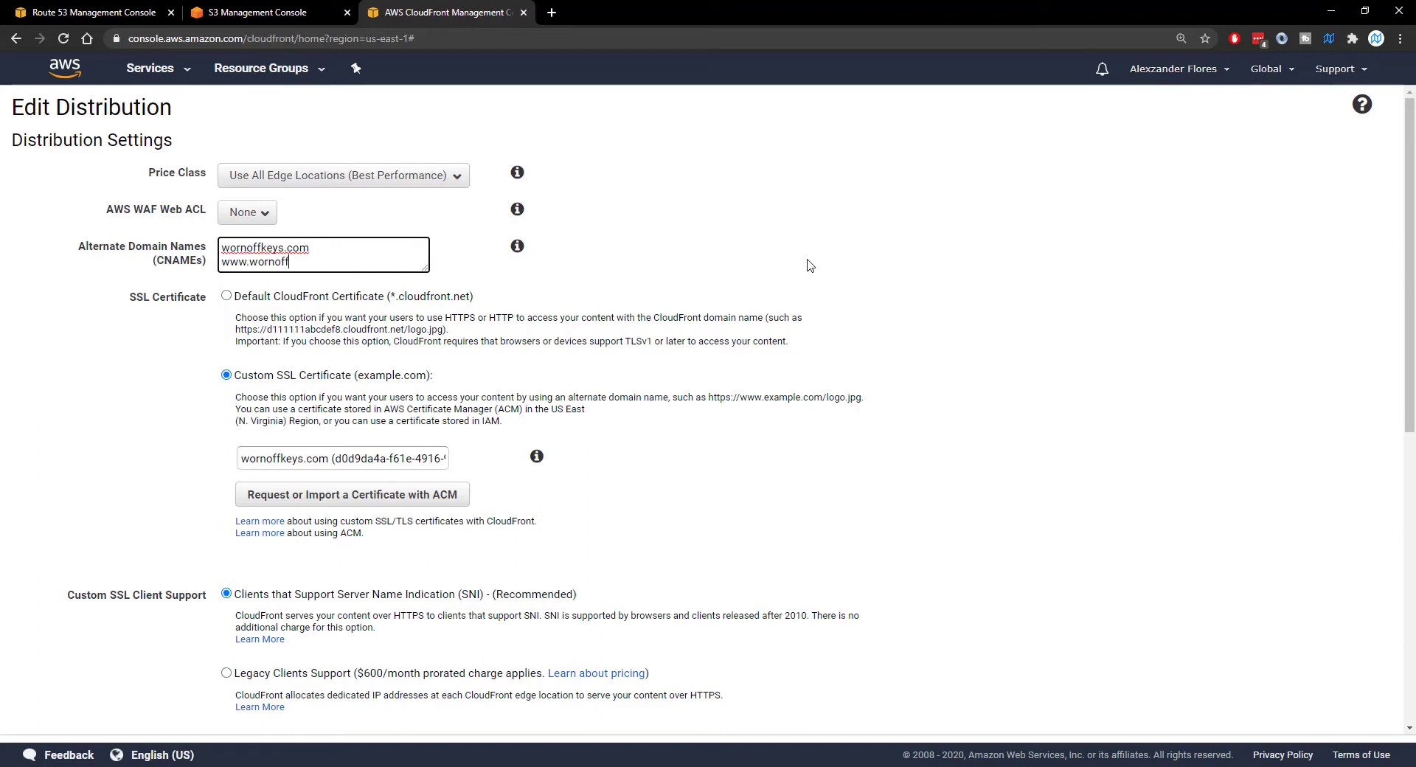
text(keys.com)
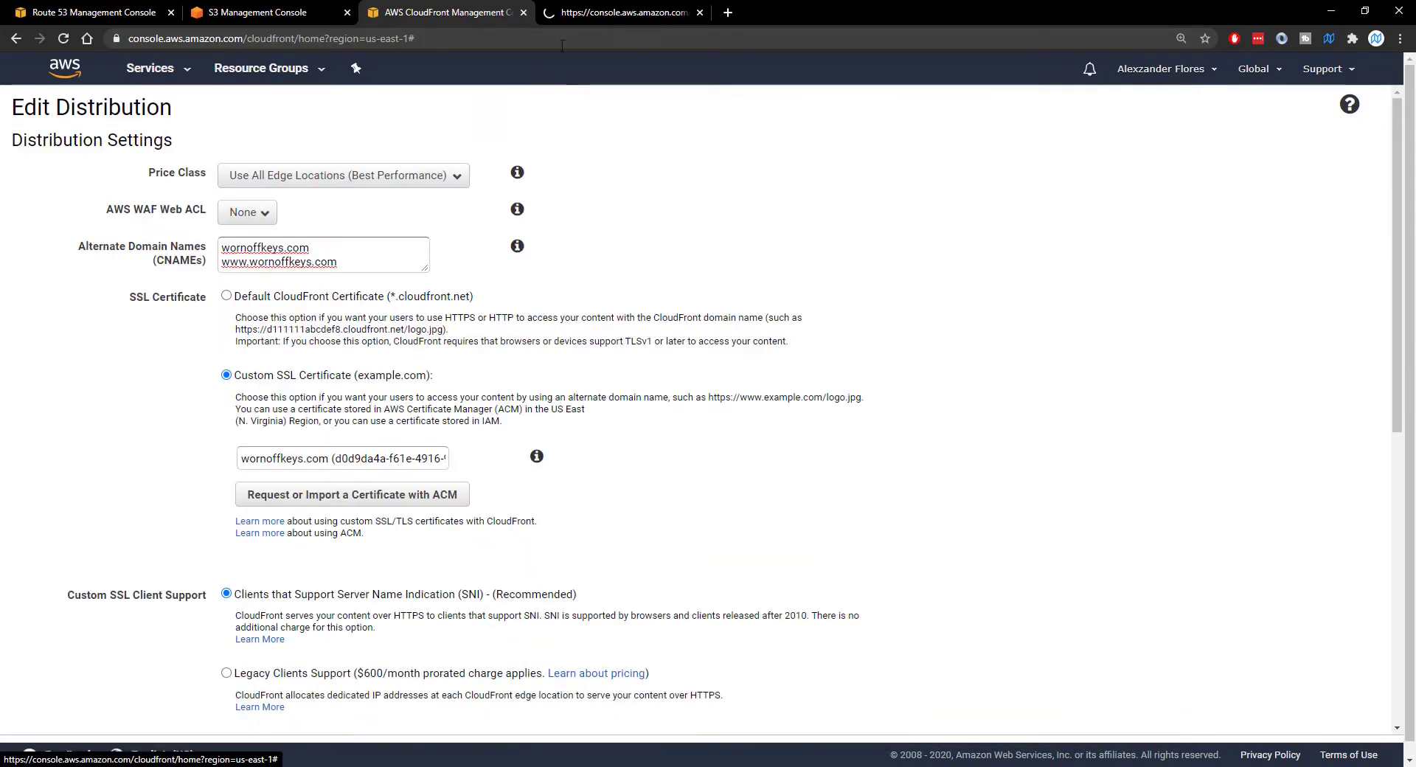
- Start requesting a new public certificate in AWS Certificate Manager
click(623, 12)
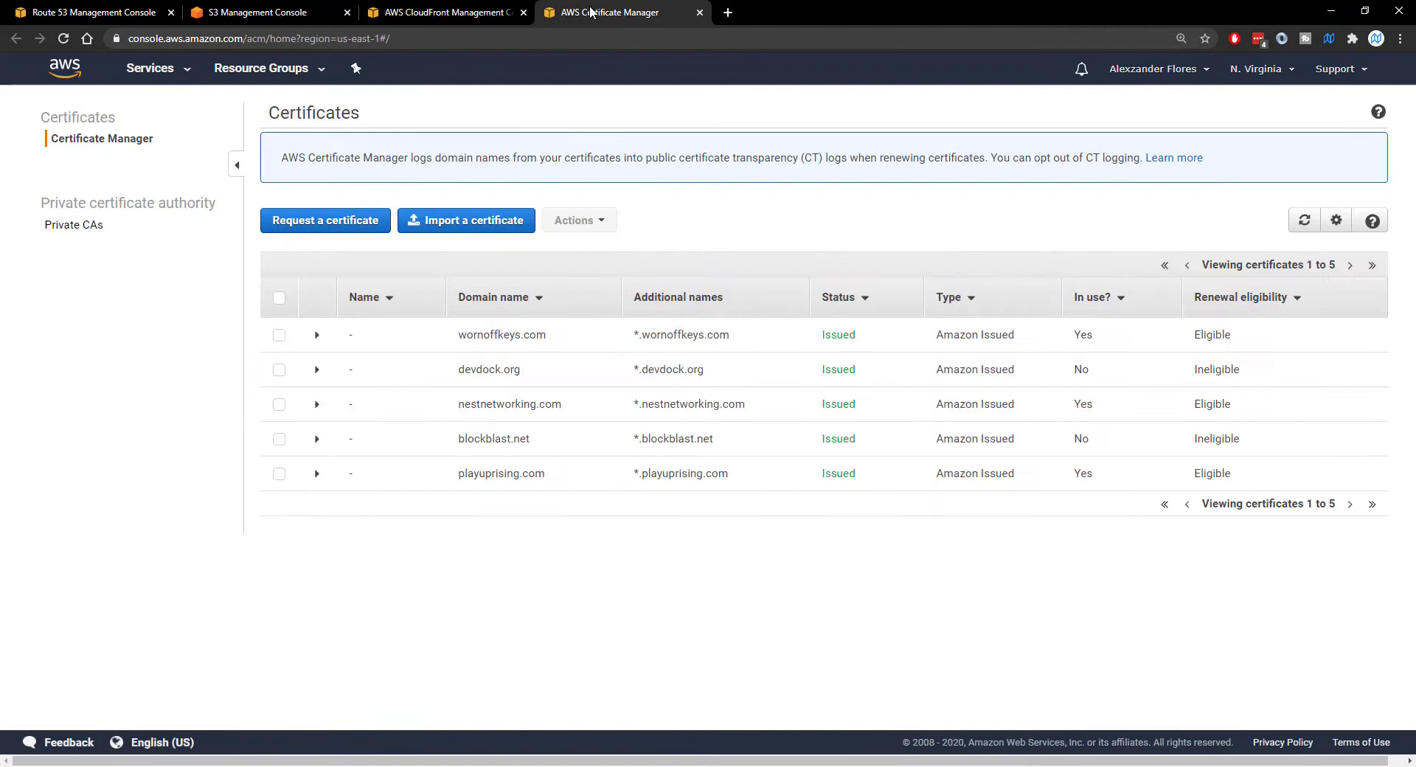
mouse_move(337, 334)
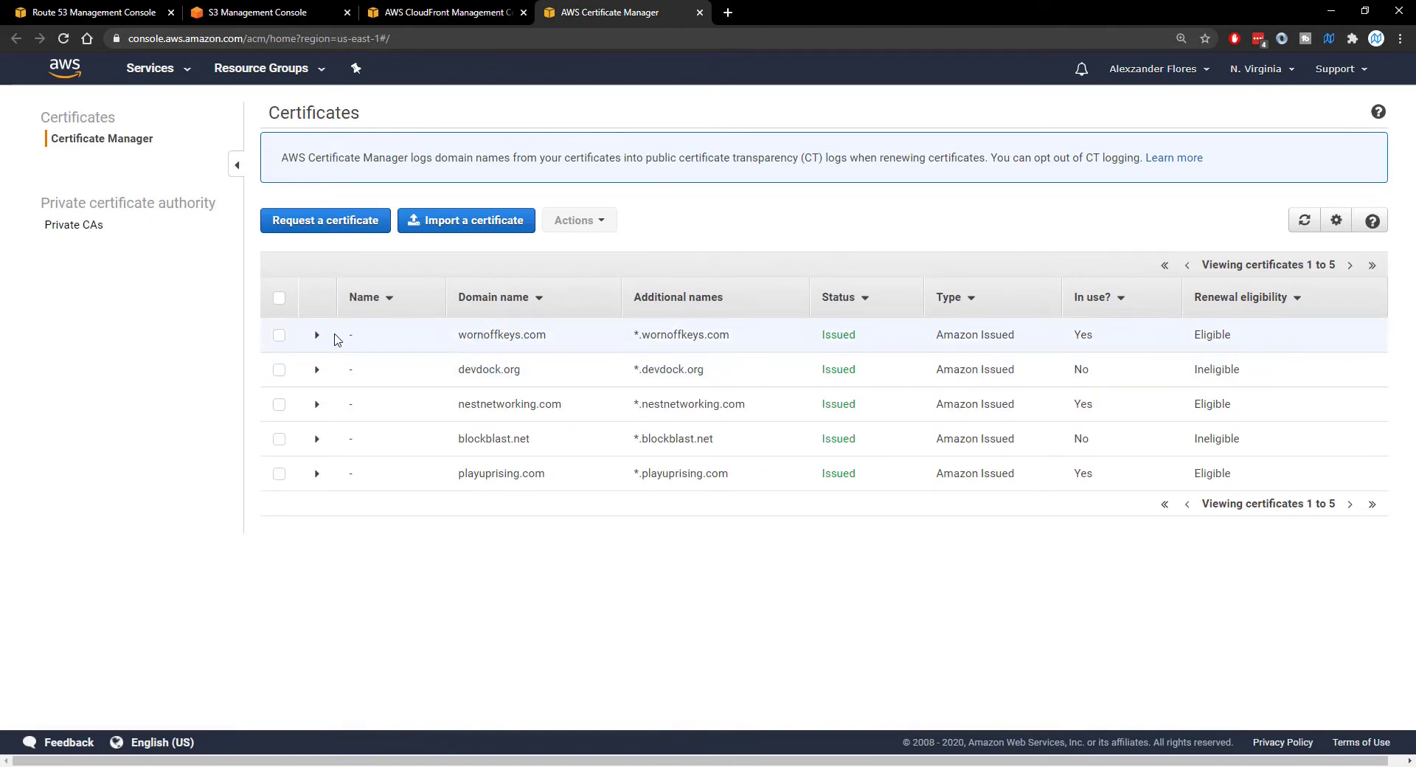
mouse_move(326, 220)
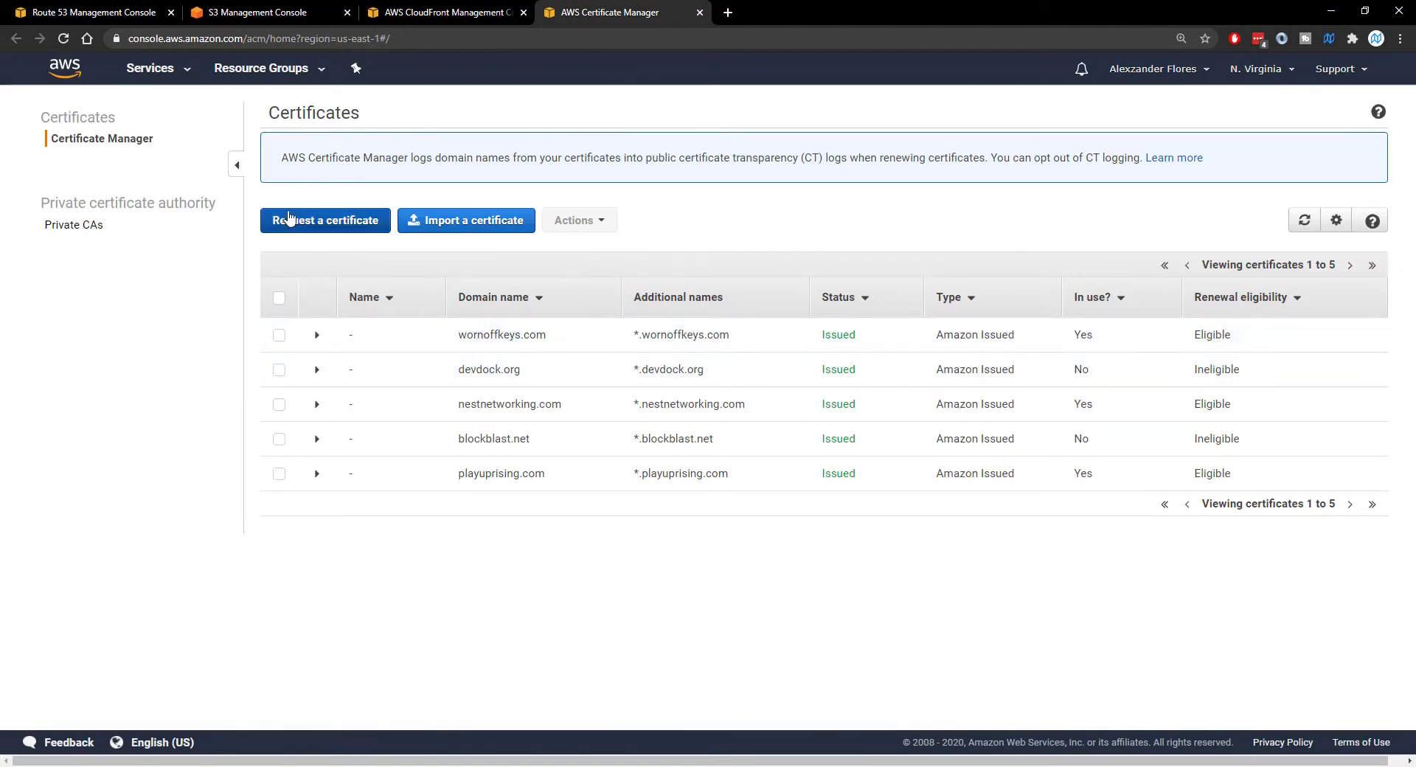
mouse_move(325, 220)
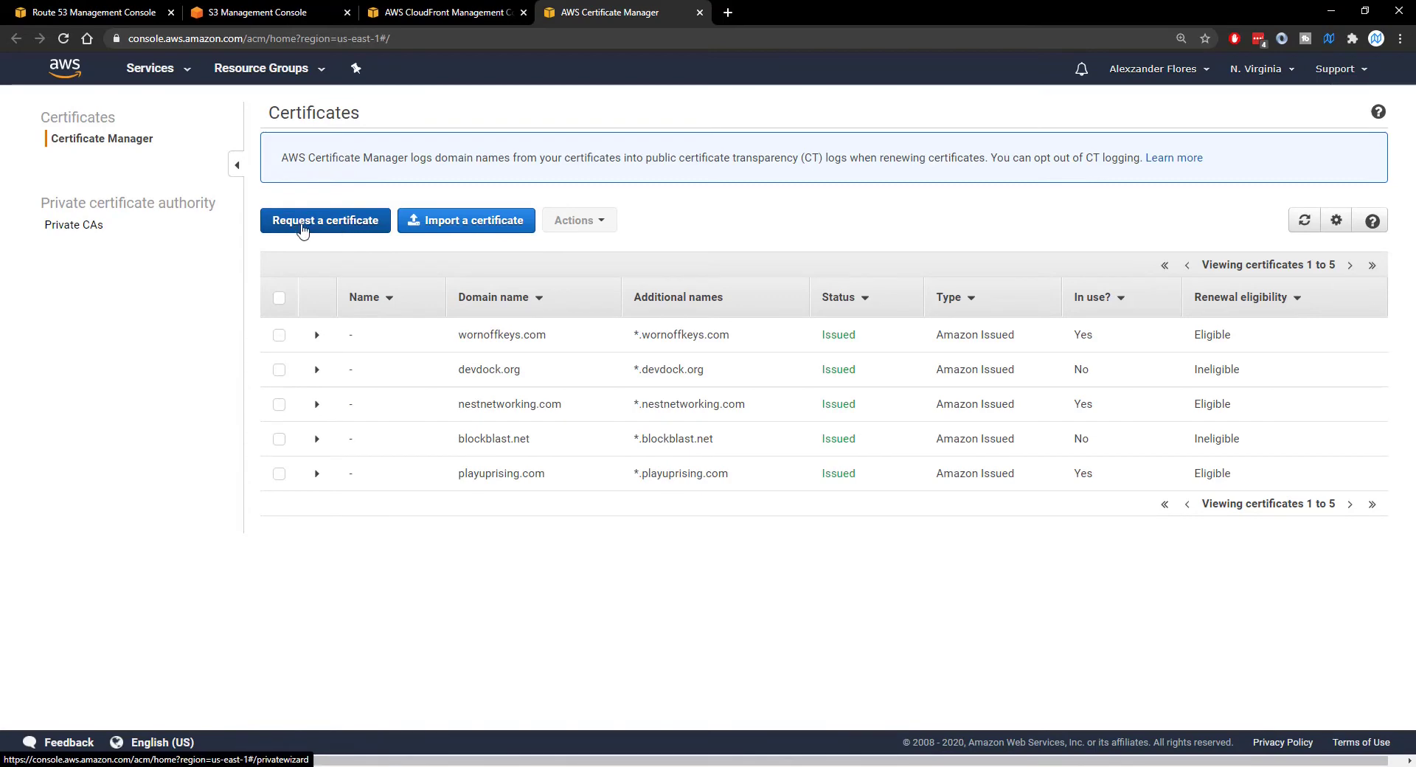
click(324, 220)
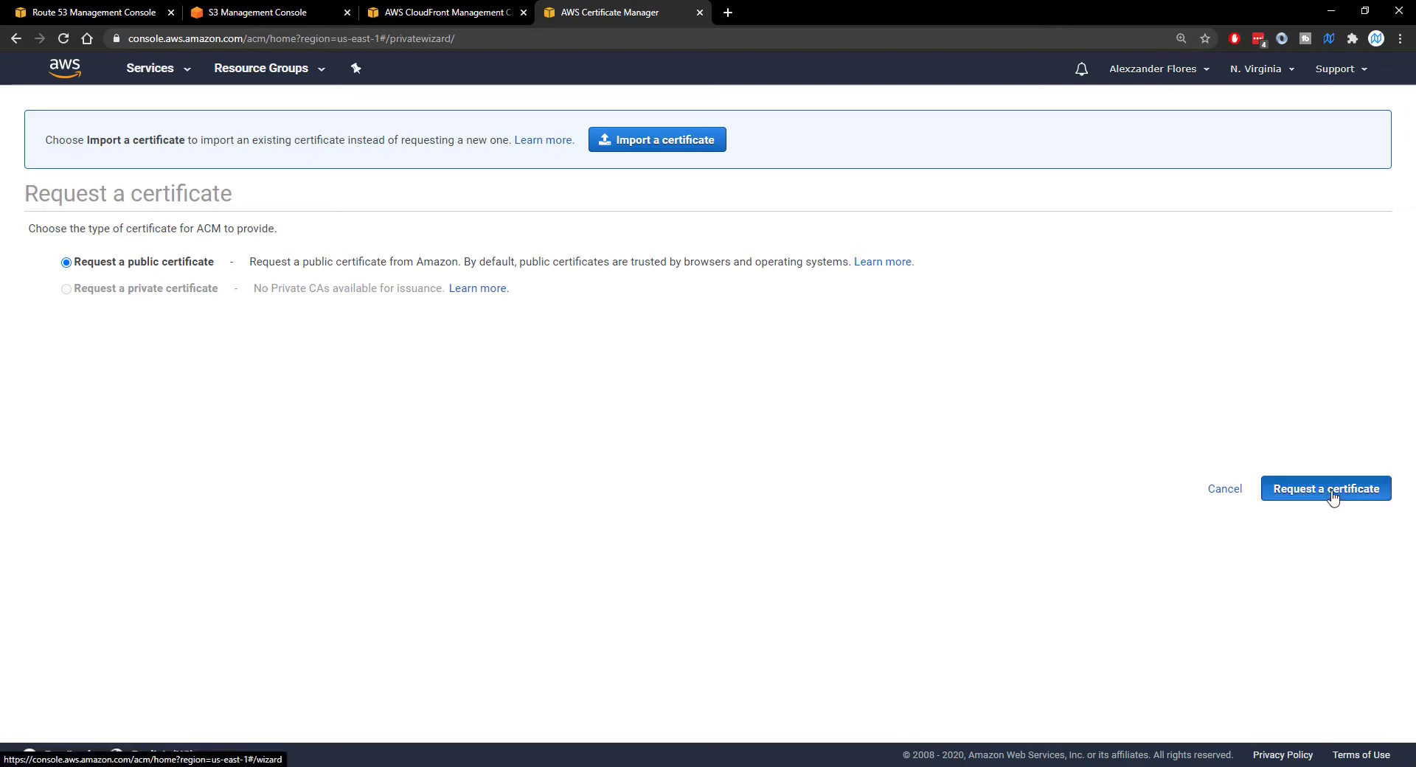
- Request the certificate for wornoffkeys.com and *.wornoffkeys.com and continue to the validation method
click(1324, 487)
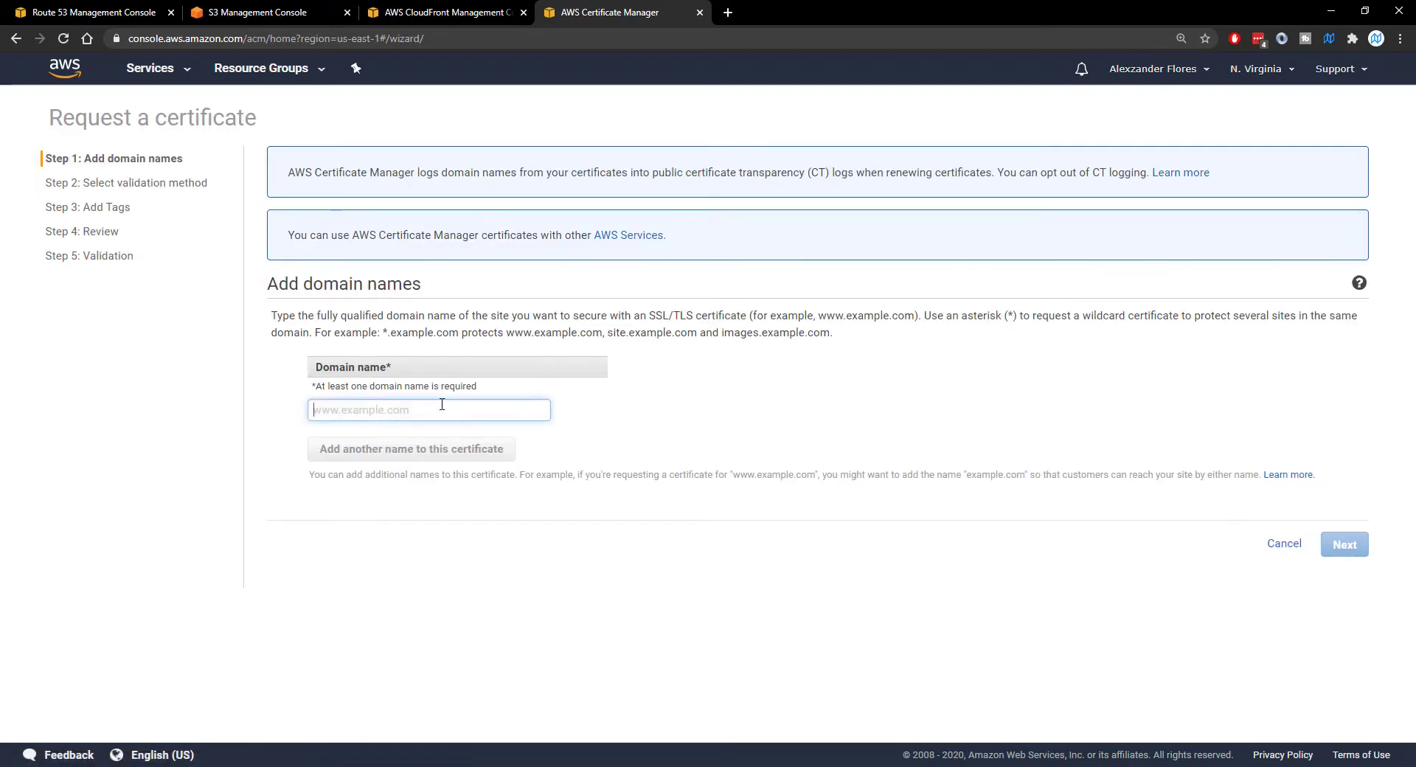
text(wornoffkeys.com)
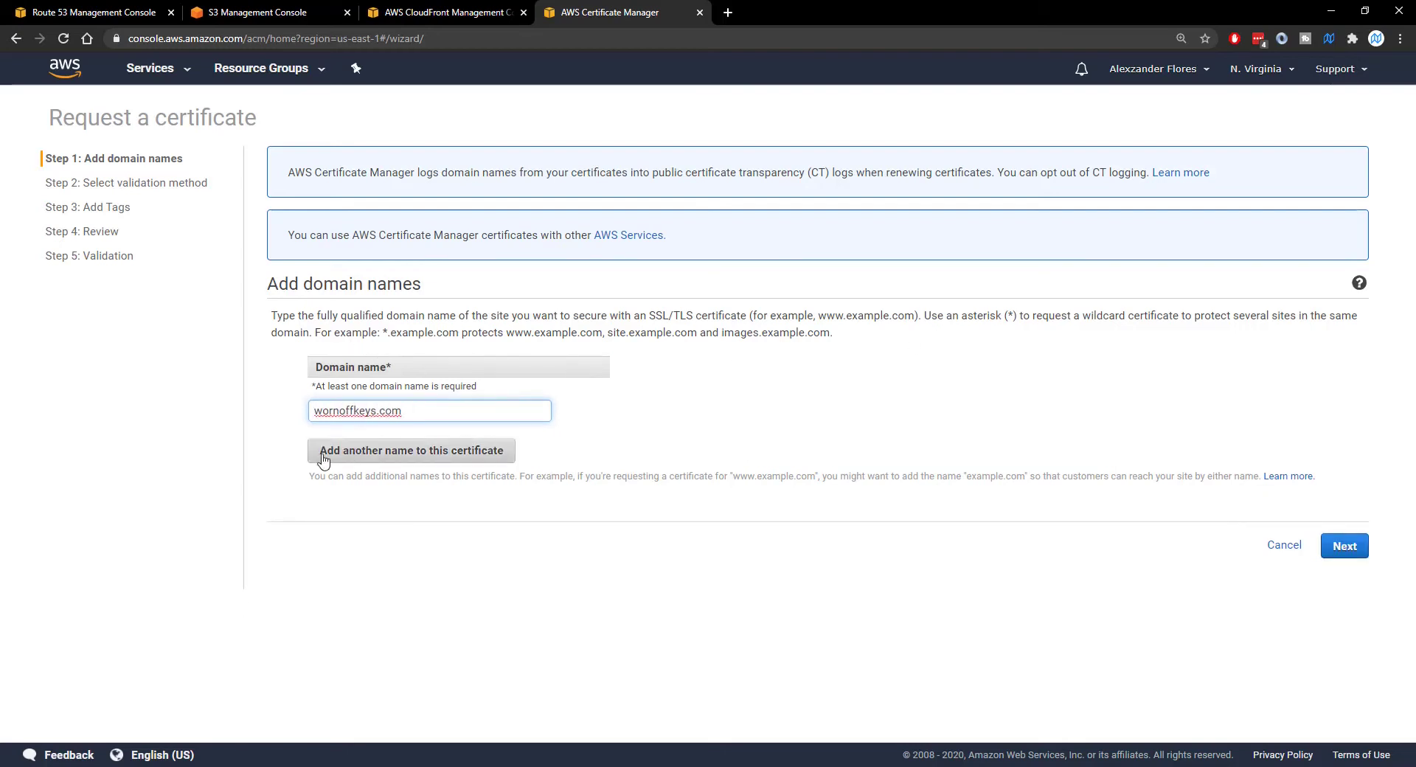
click(411, 450)
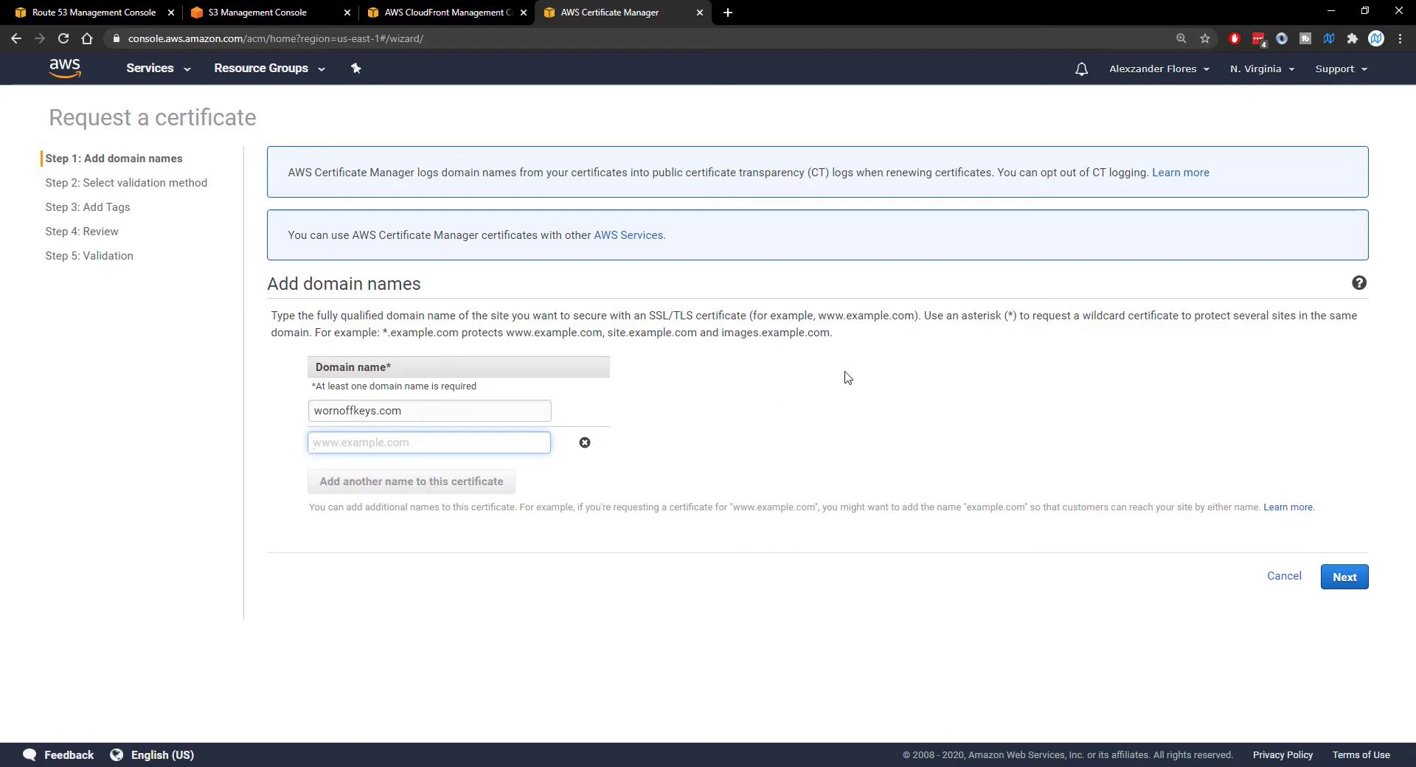
text(*.wornof)
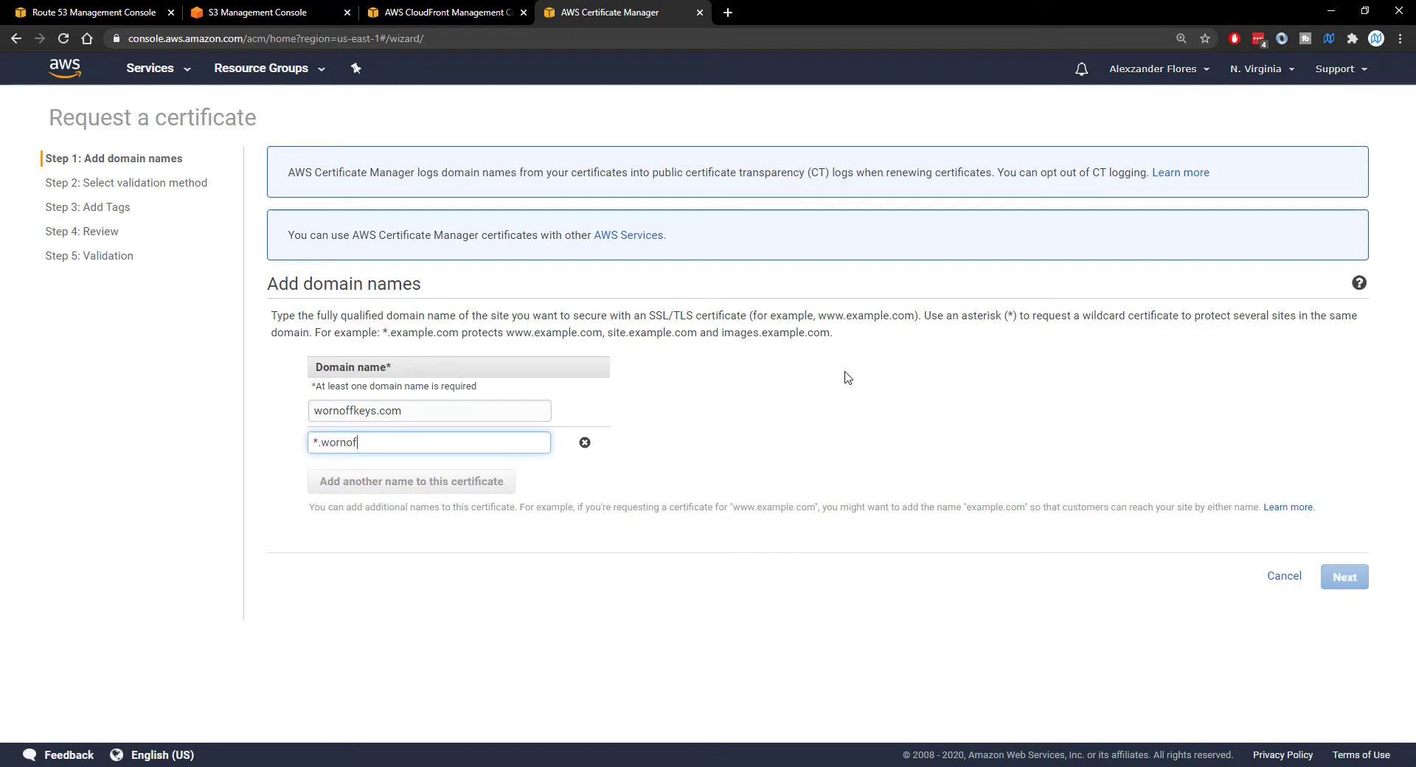
text(fkeys.com)
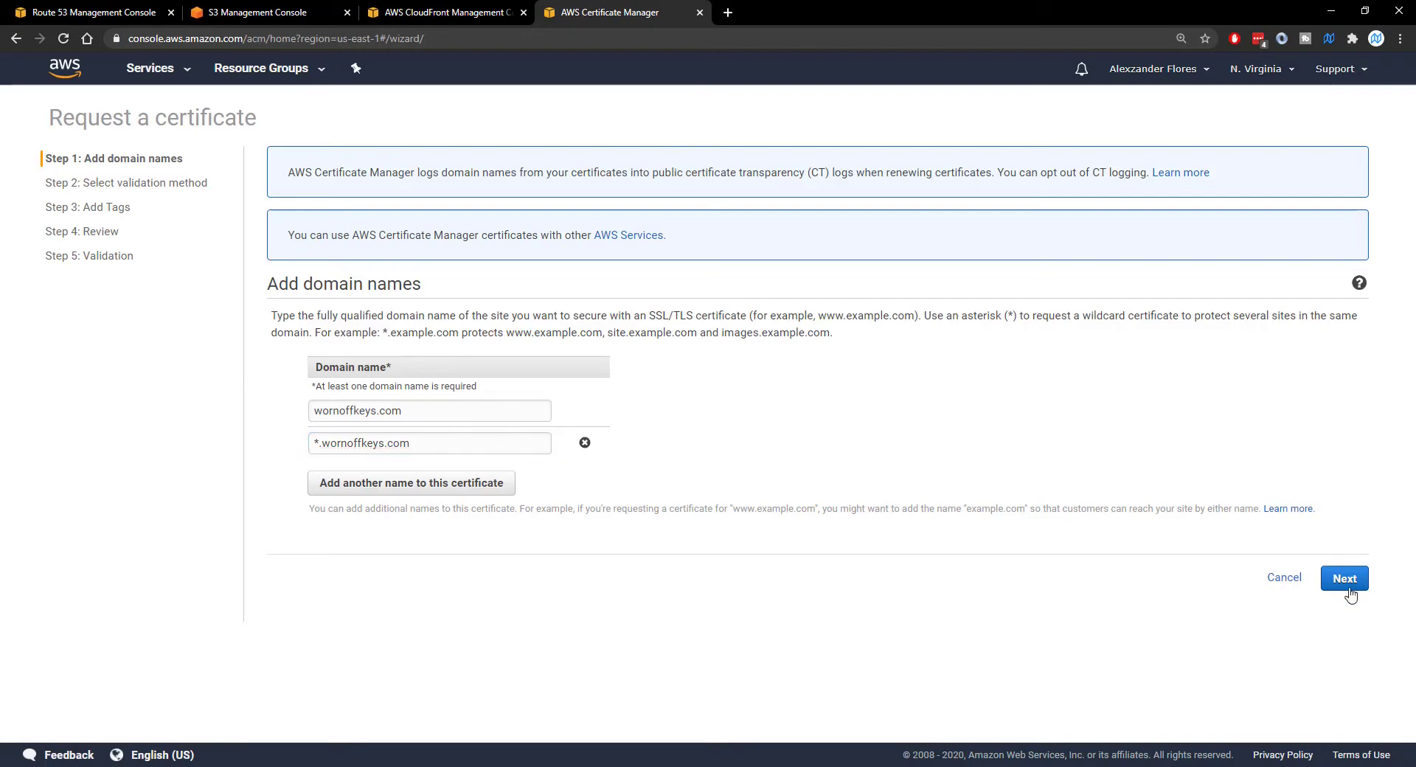
click(1343, 578)
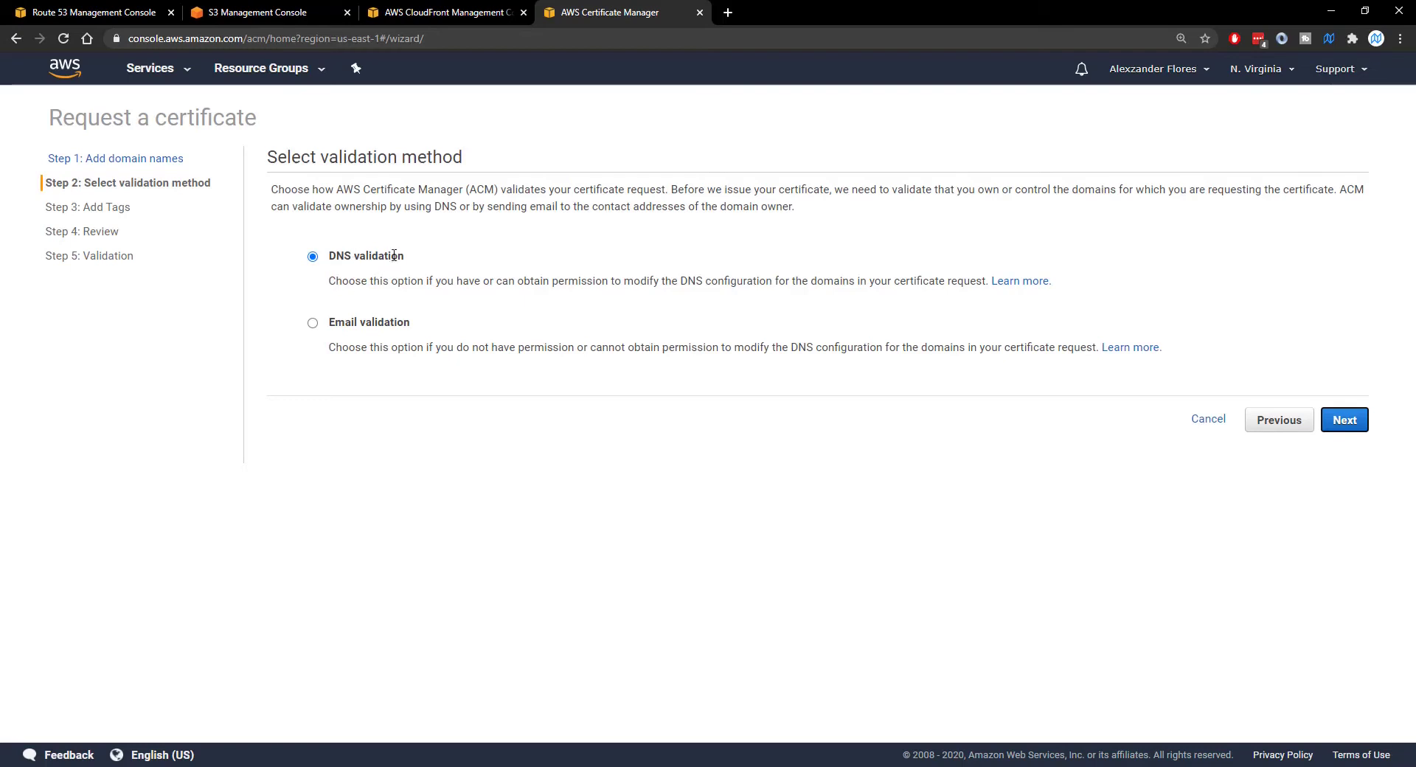
mouse_move(403, 362)
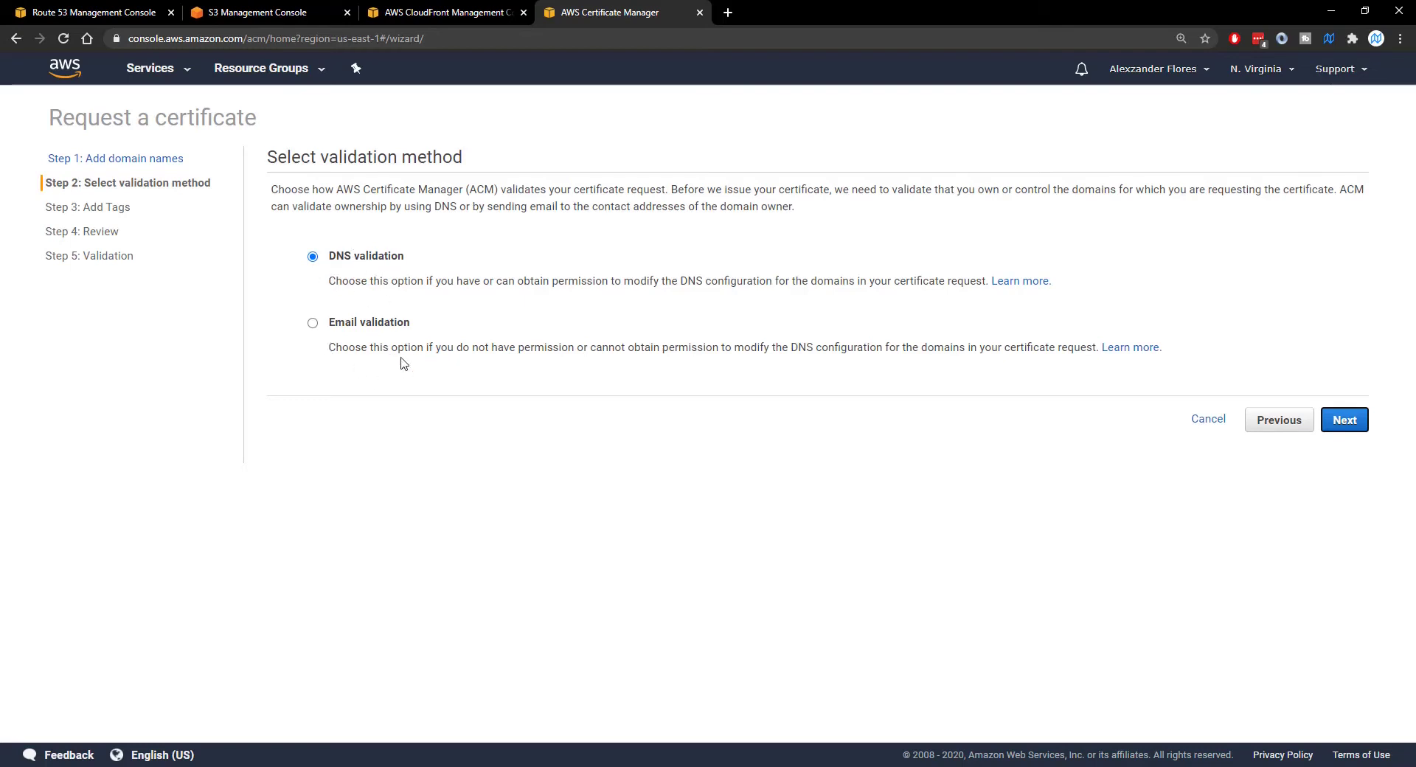
mouse_move(370, 376)
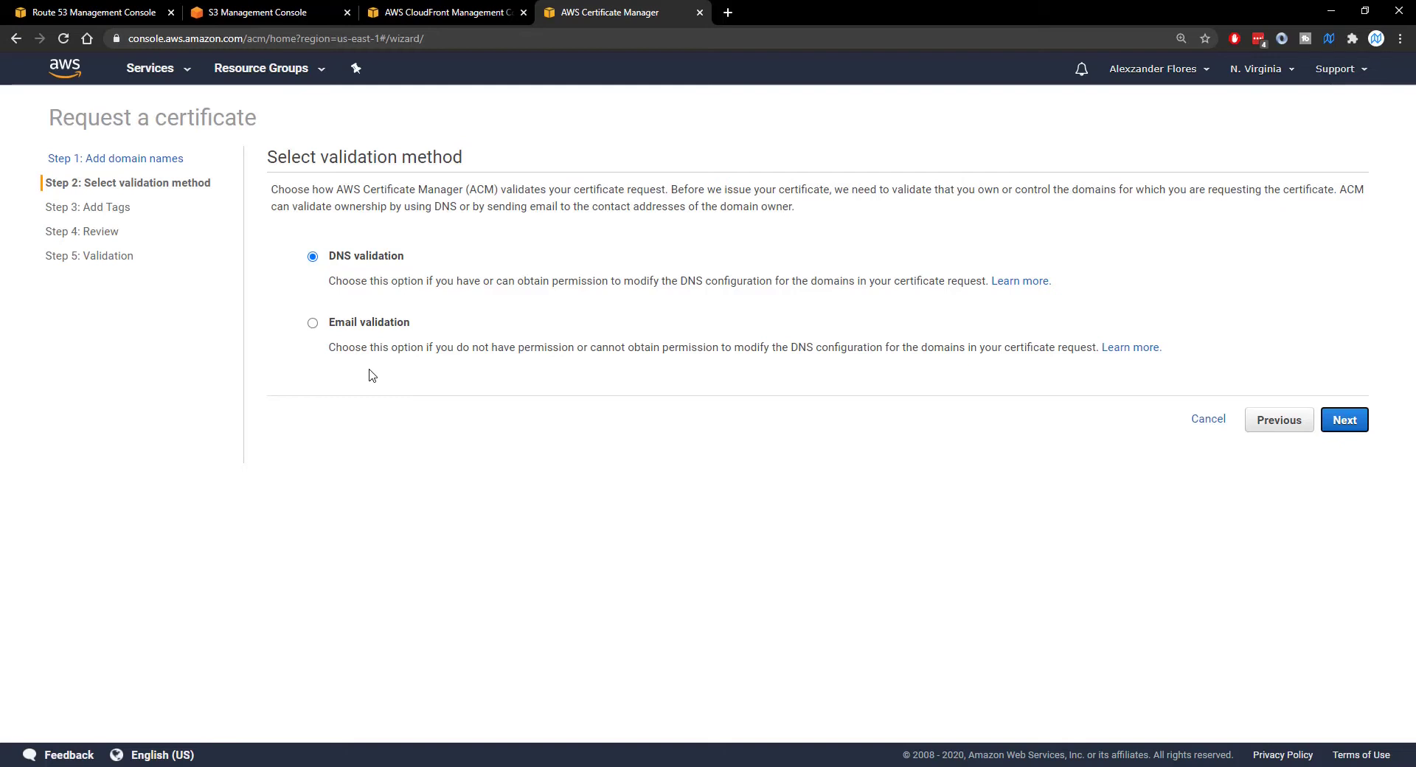
mouse_move(1037, 418)
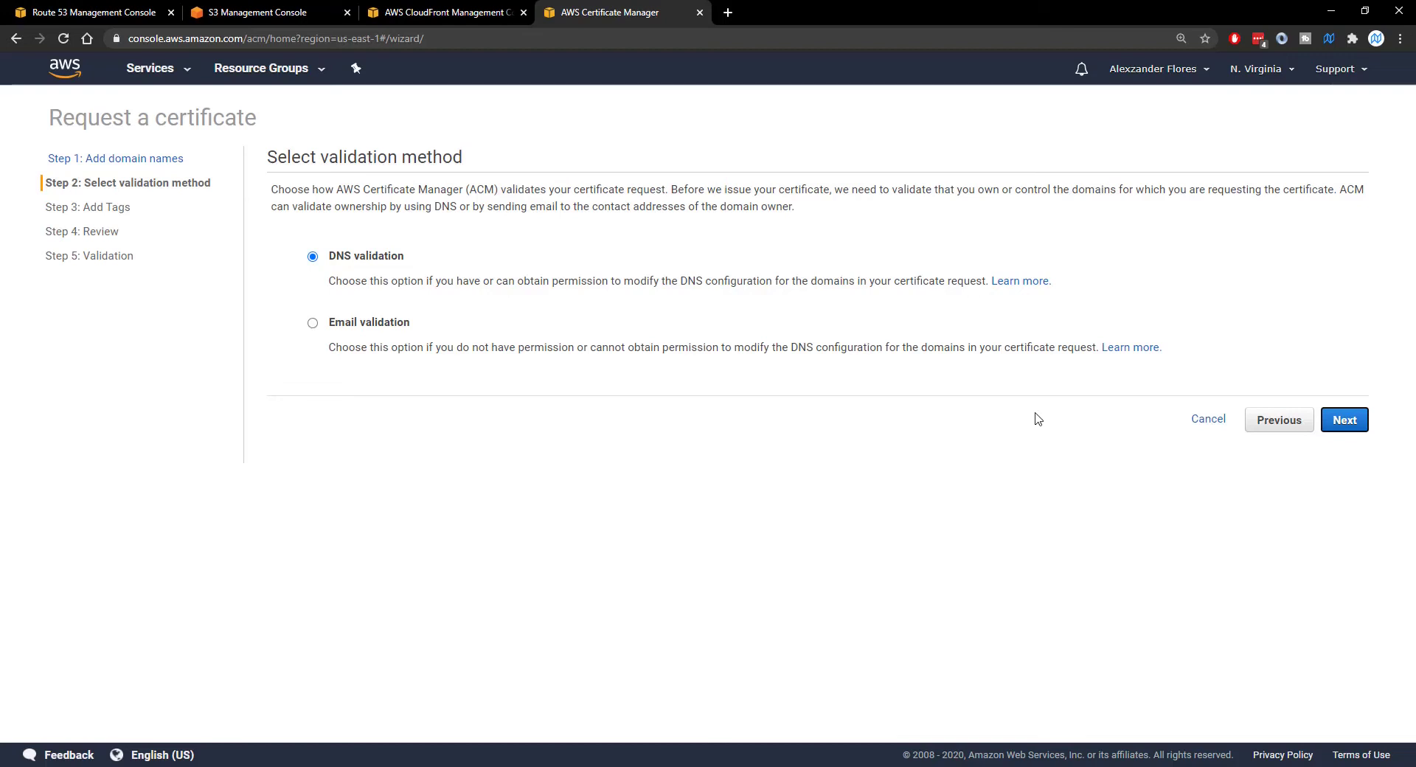
mouse_move(1215, 432)
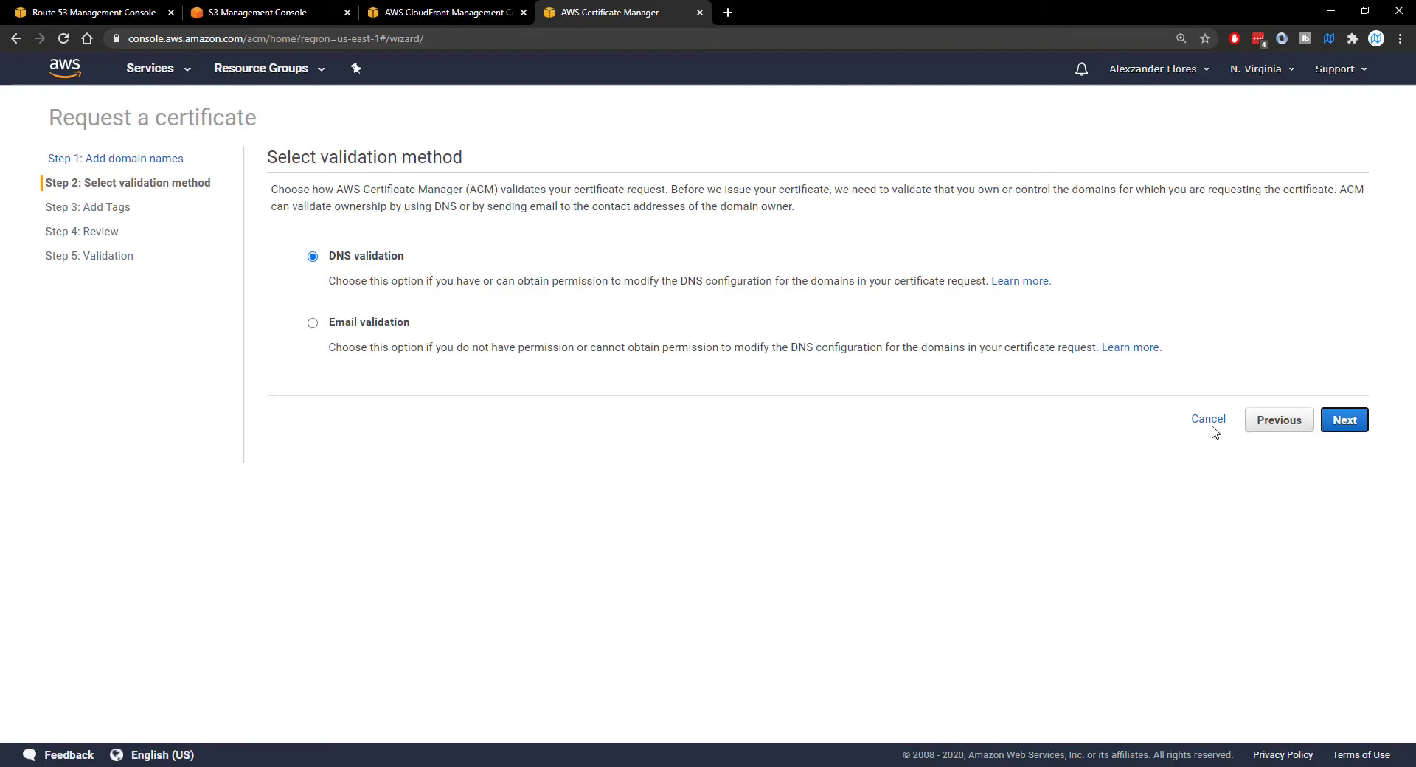
mouse_move(478, 534)
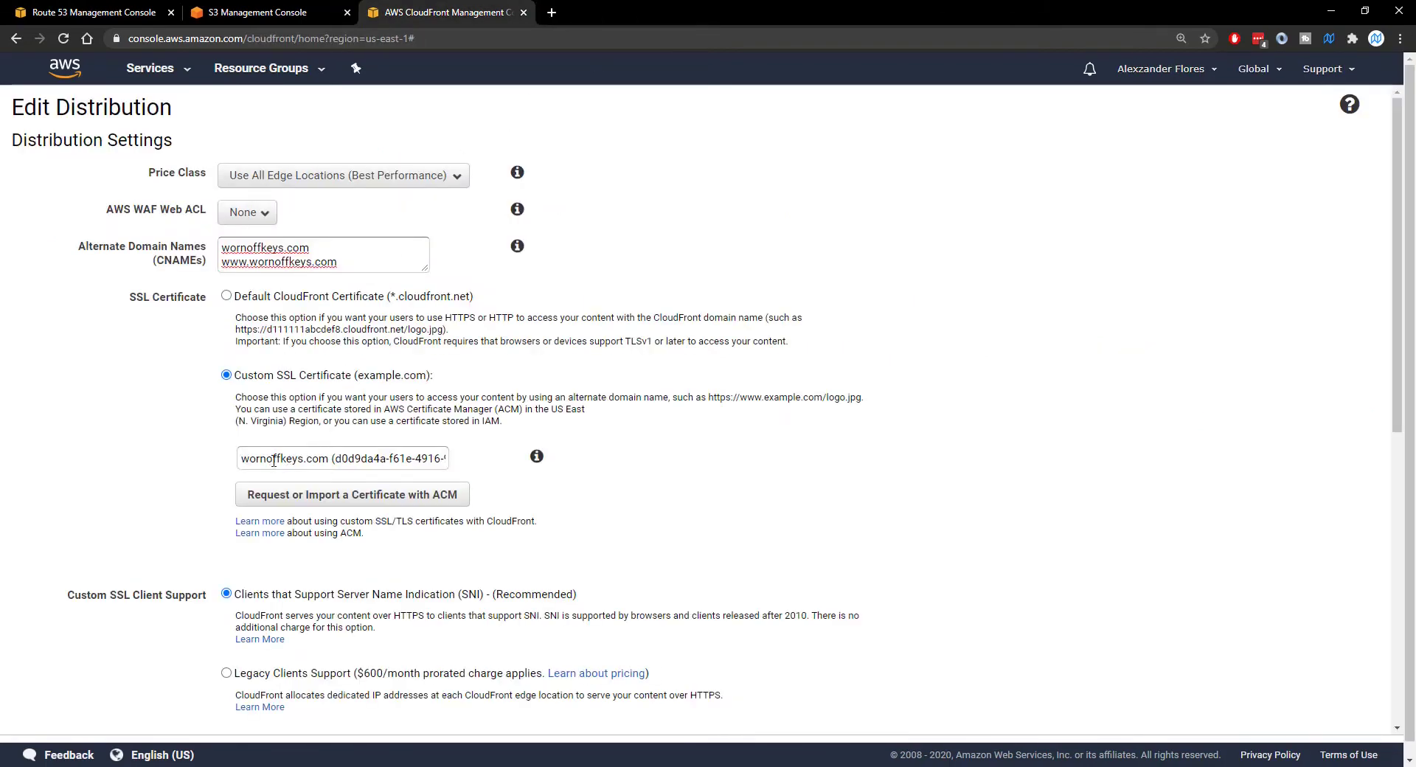
- Save the edited distribution with Yes, Edit and switch to the Route 53 hosted zone
scroll(down, 3)
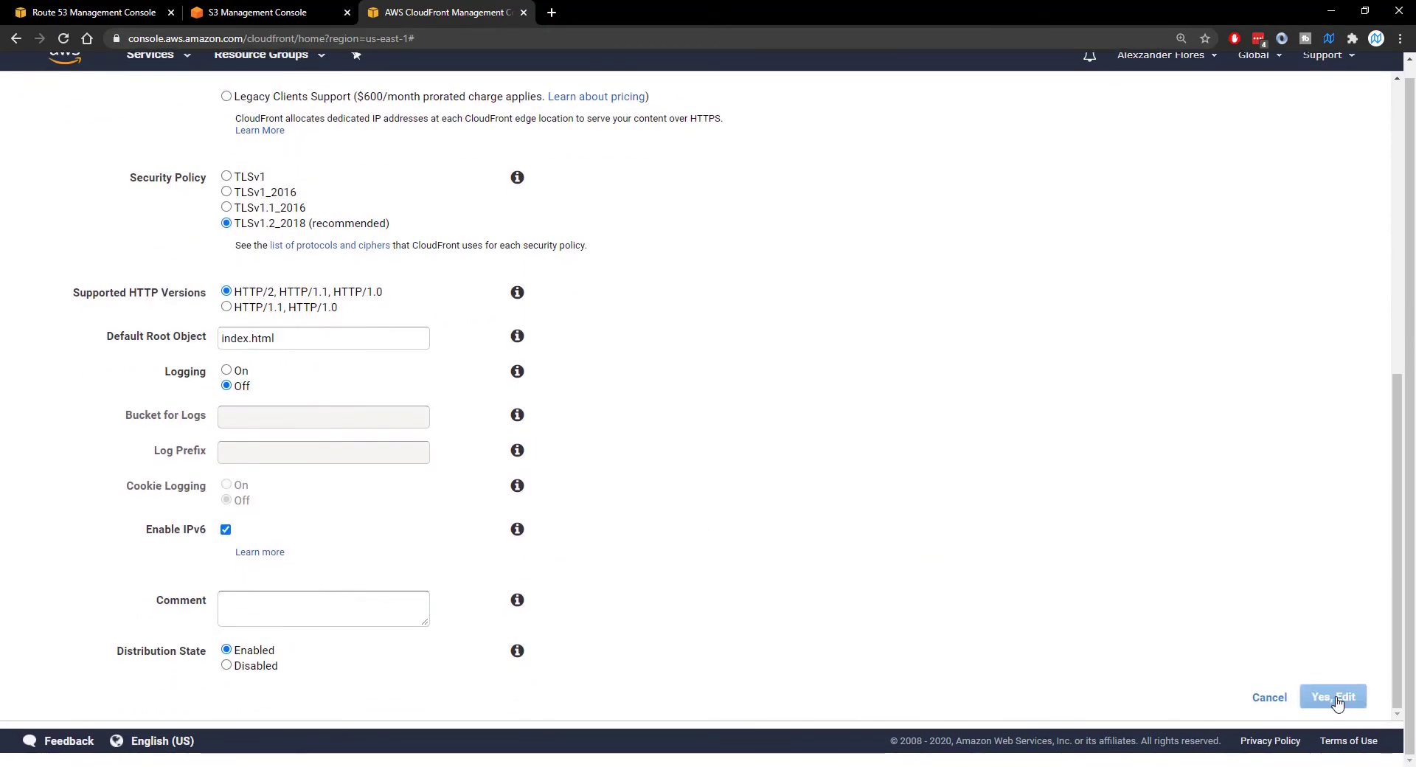
click(1333, 696)
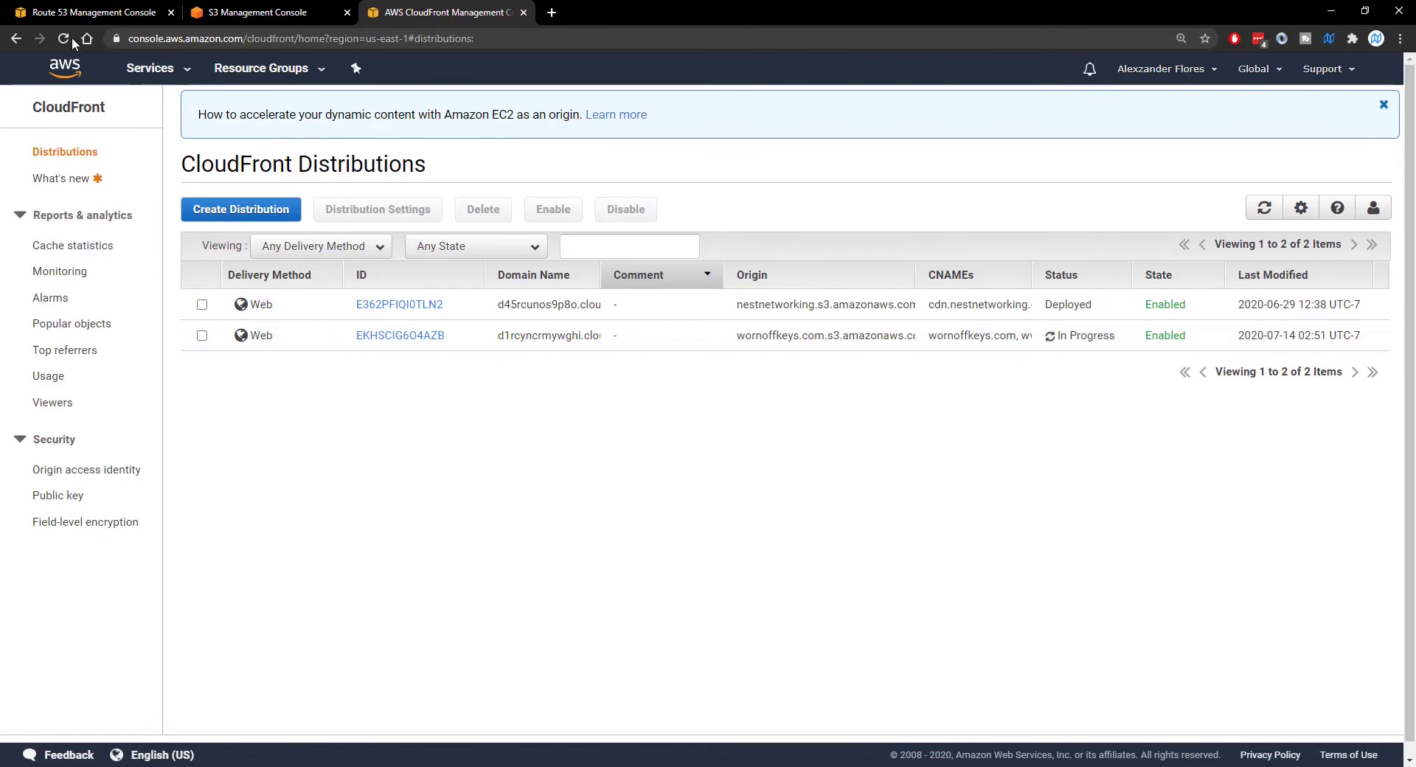
click(90, 11)
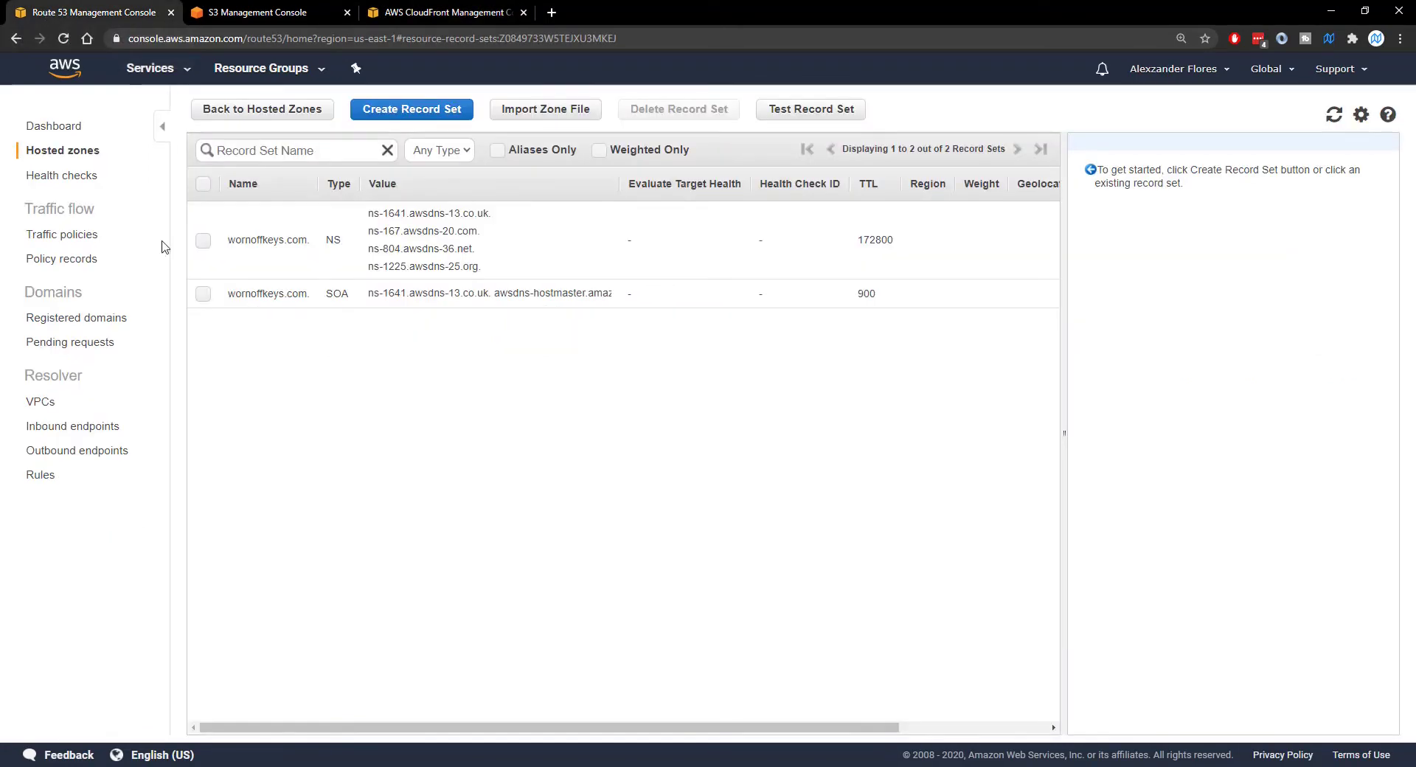
mouse_move(323, 401)
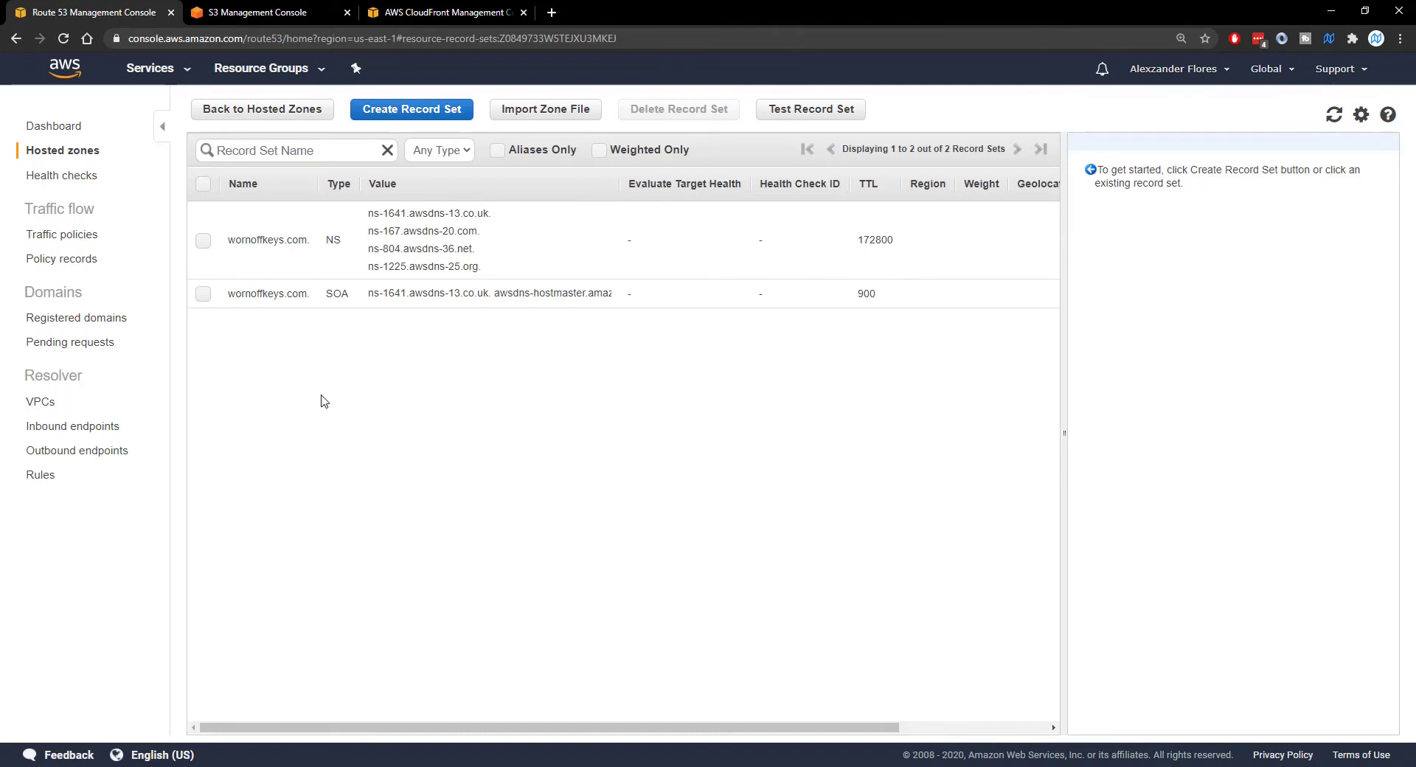
mouse_move(366, 363)
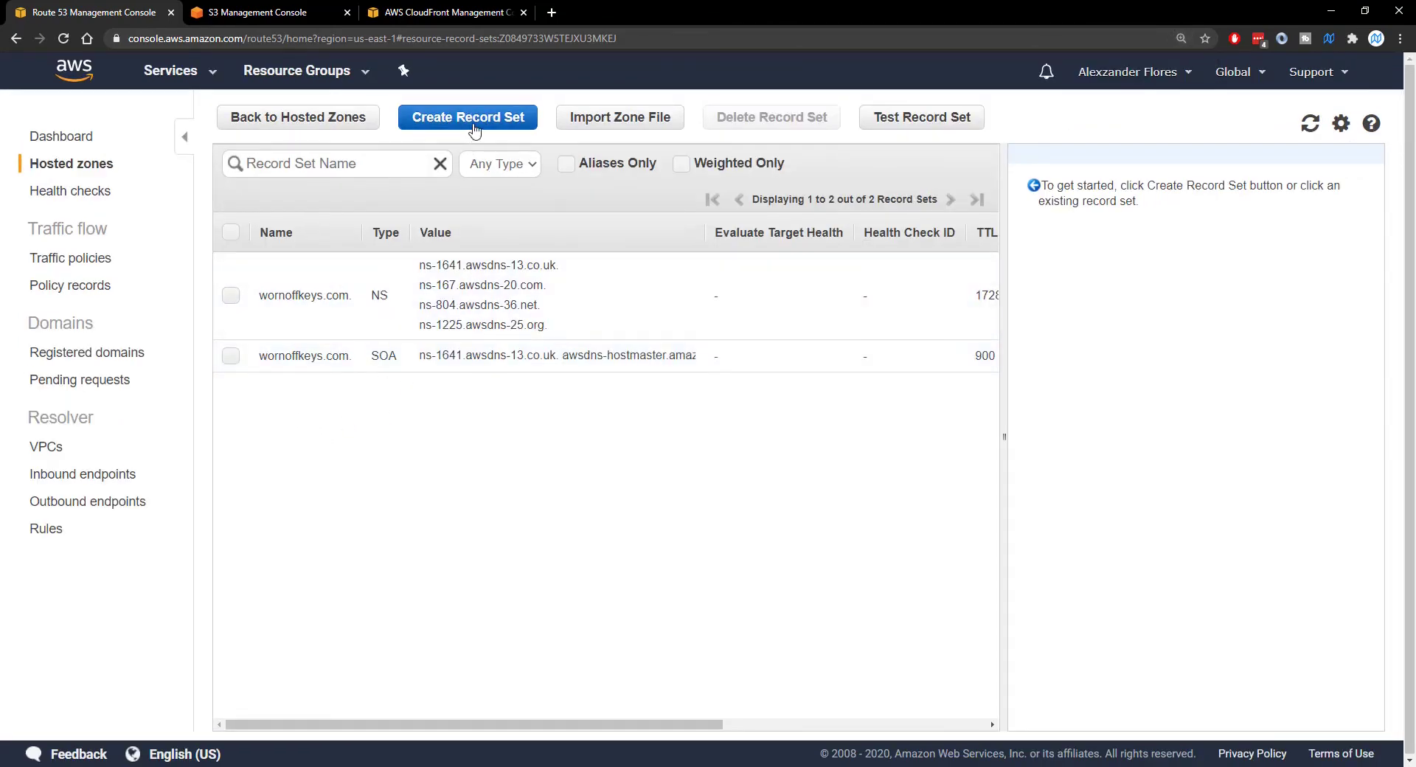
- Create an alias A record pointing wornoffkeys.com at the S3 website endpoint
click(467, 117)
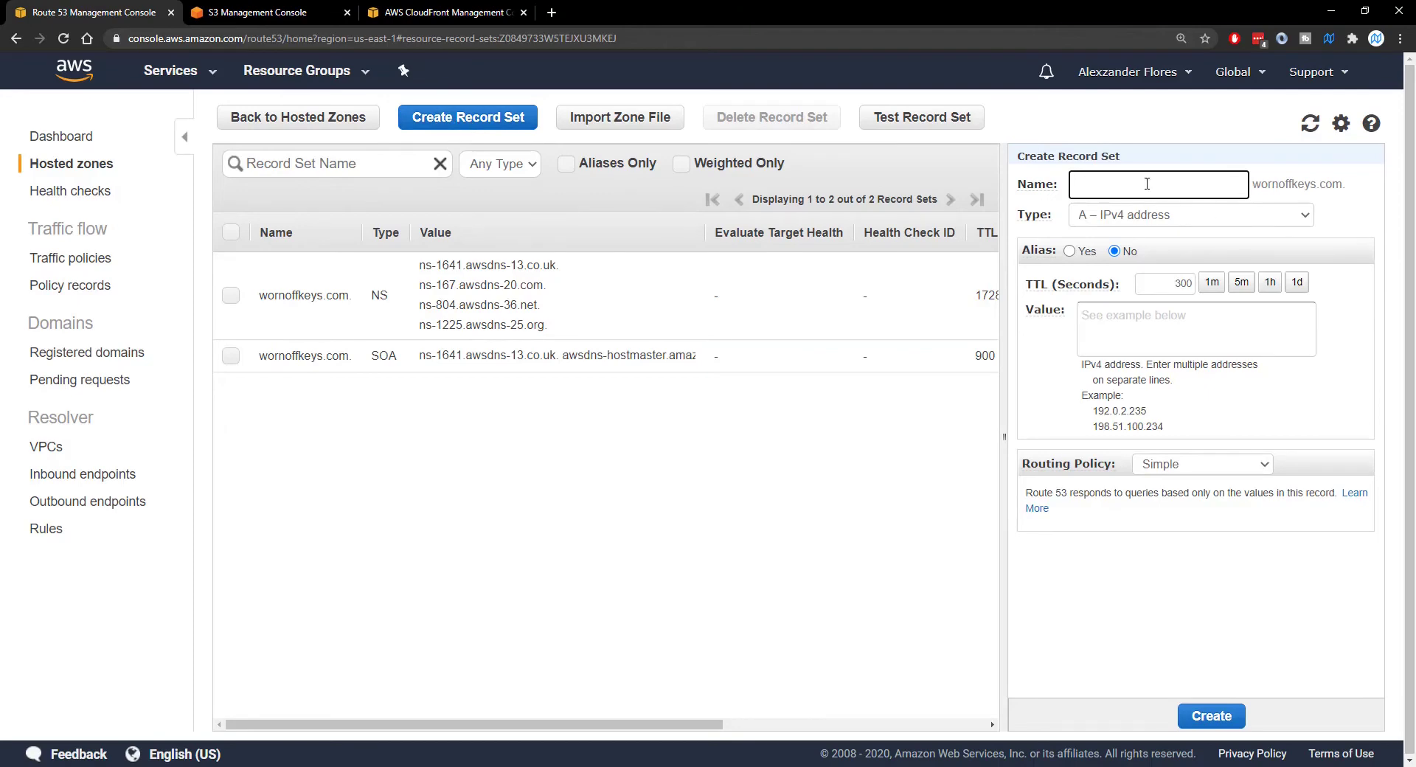
click(1069, 250)
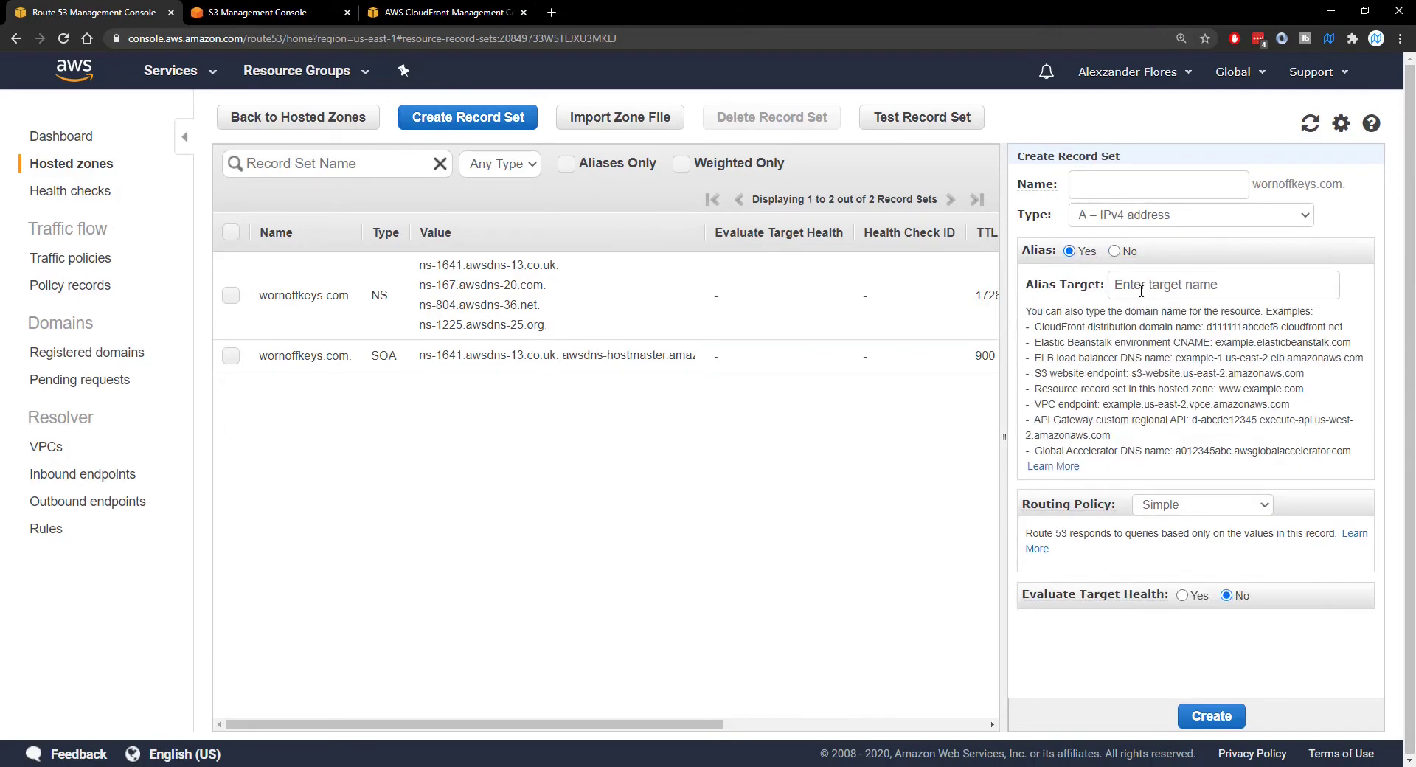
click(1222, 284)
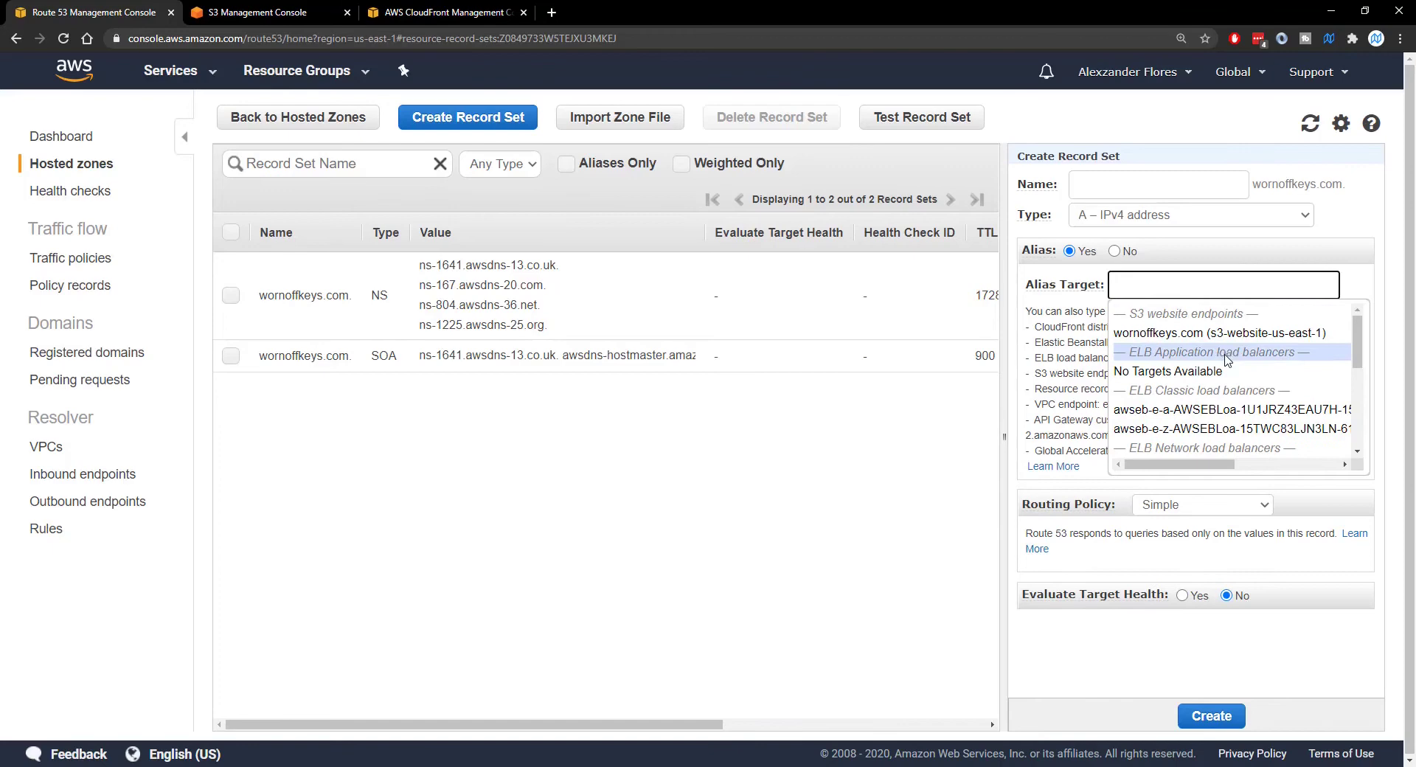
scroll(down, 3)
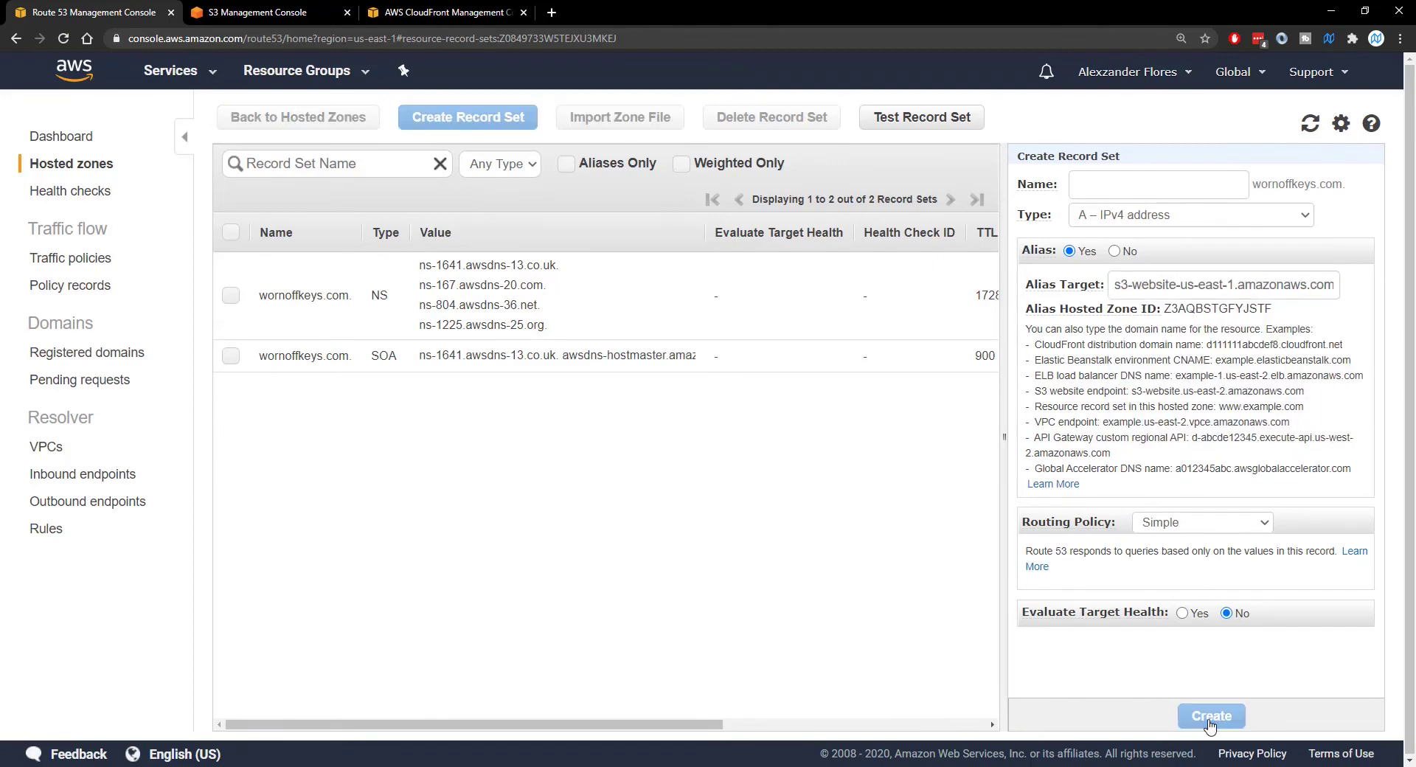
click(1210, 715)
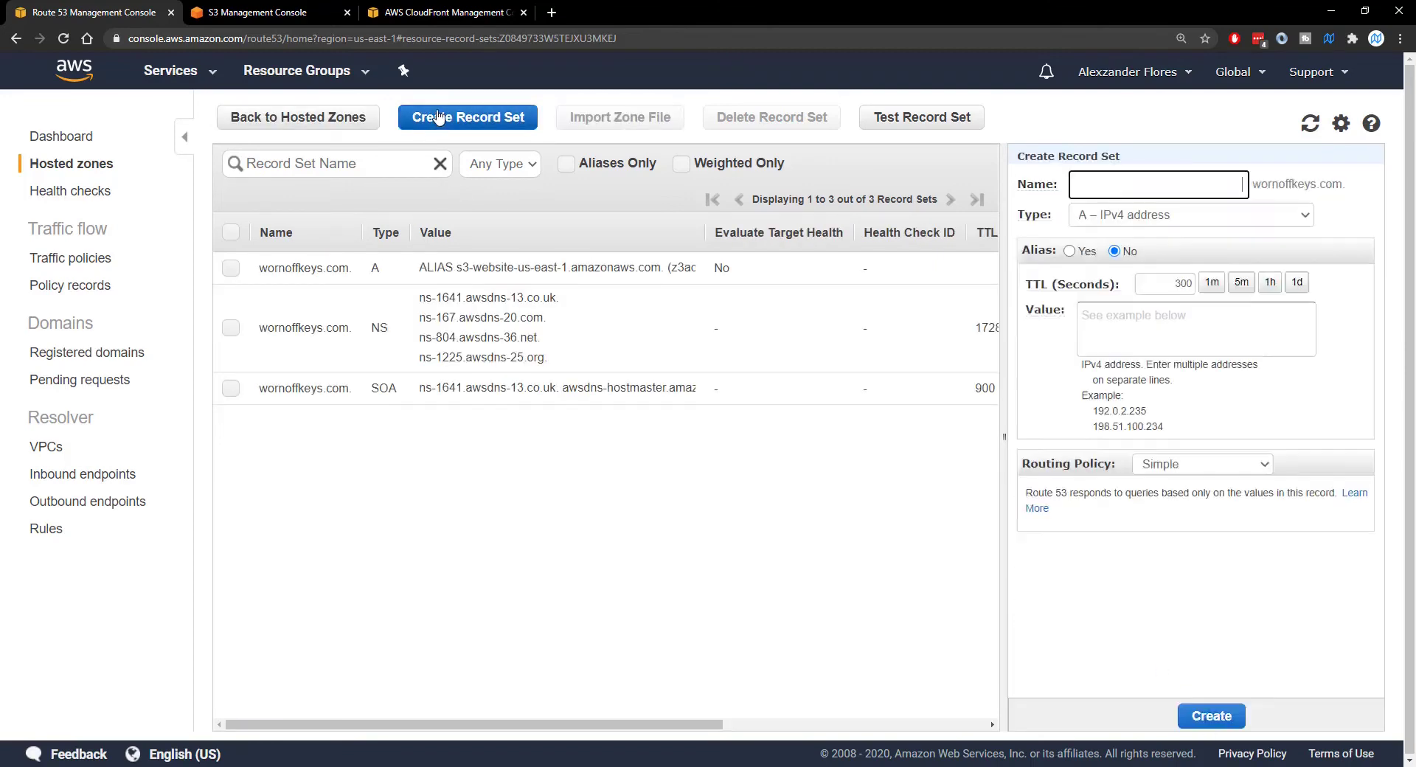
text(www)
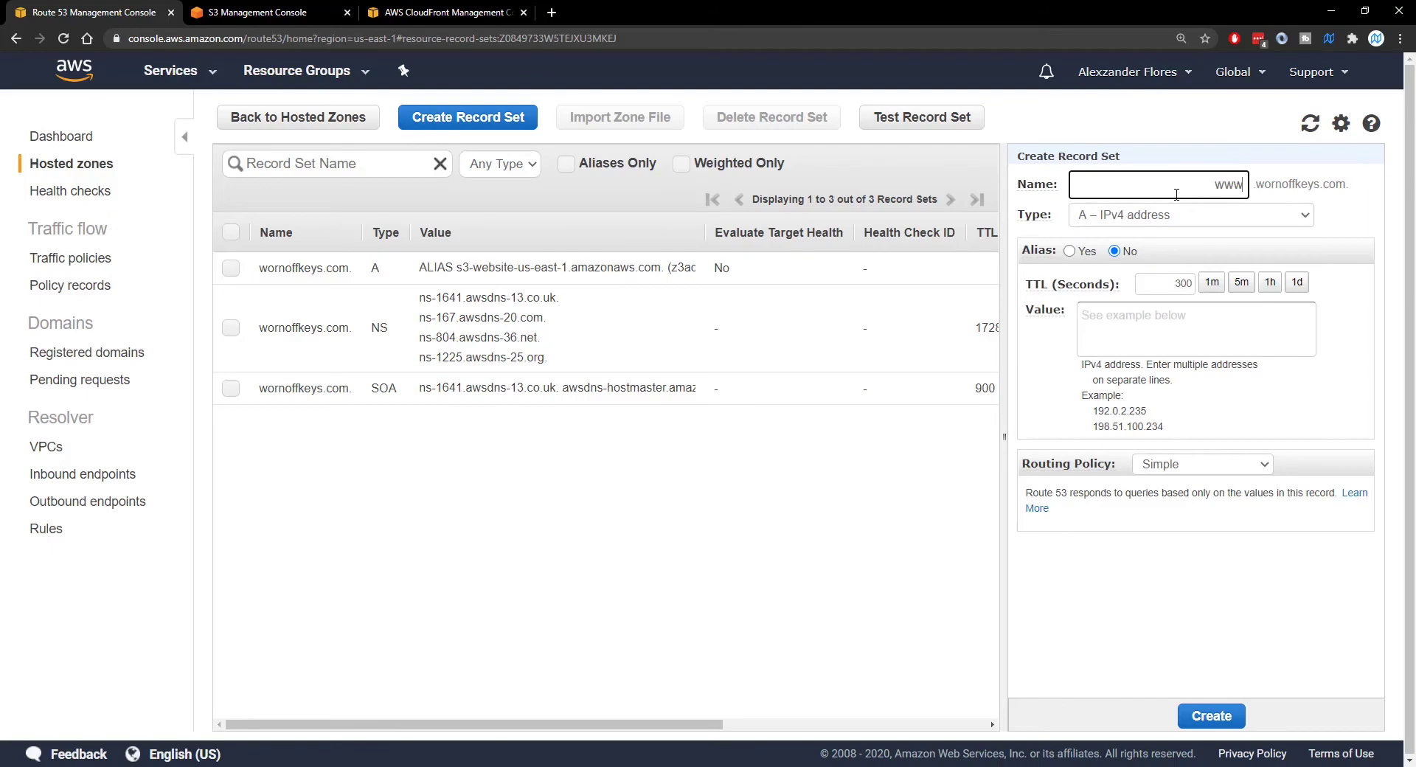
click(1069, 251)
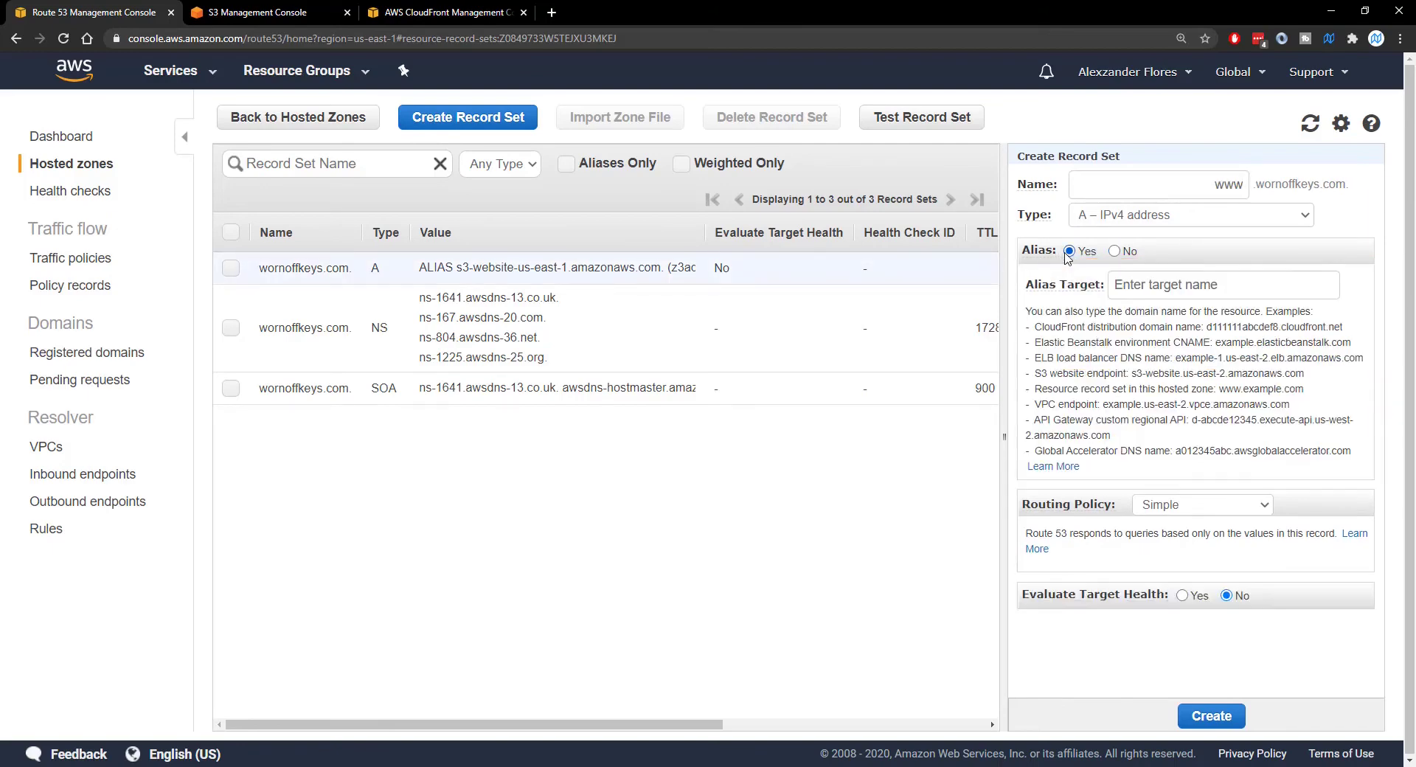
click(1222, 284)
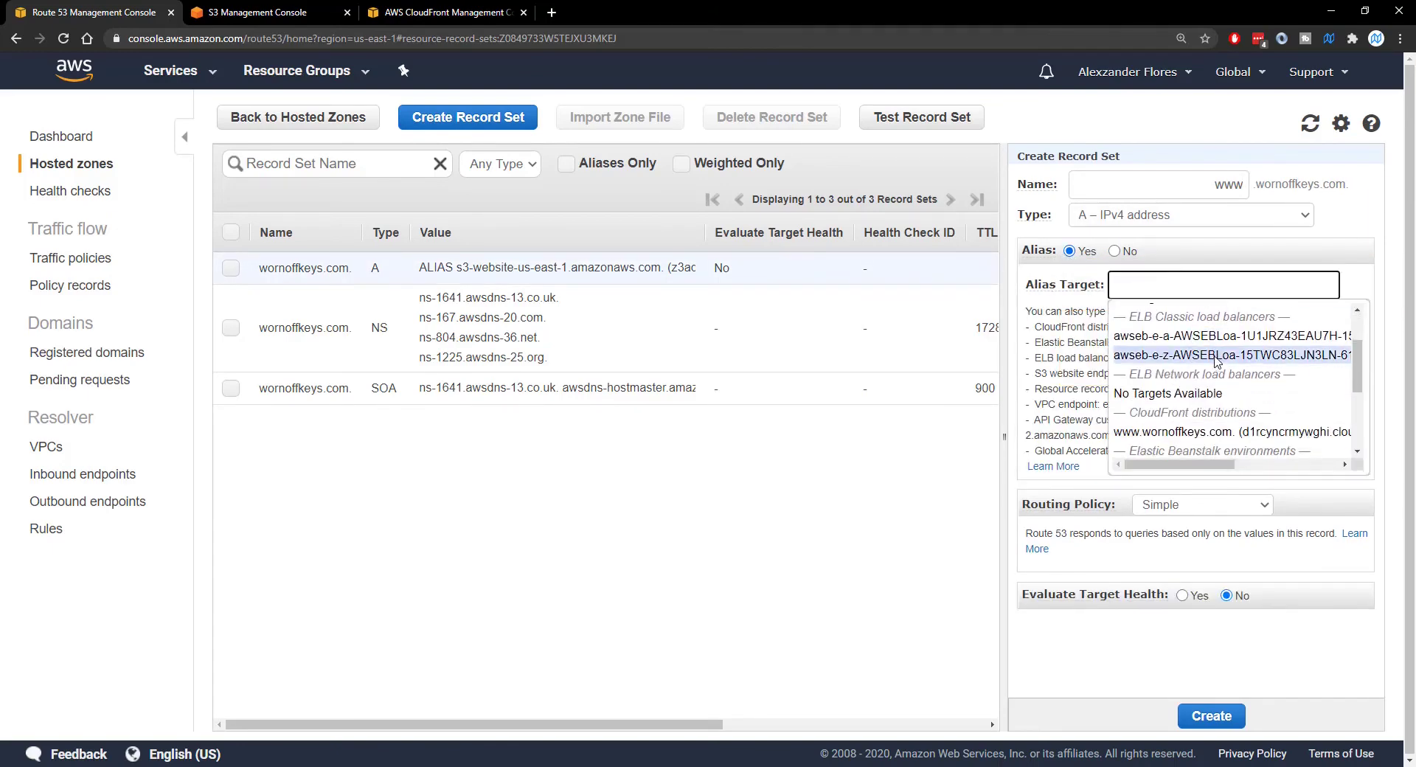
scroll(down, 3)
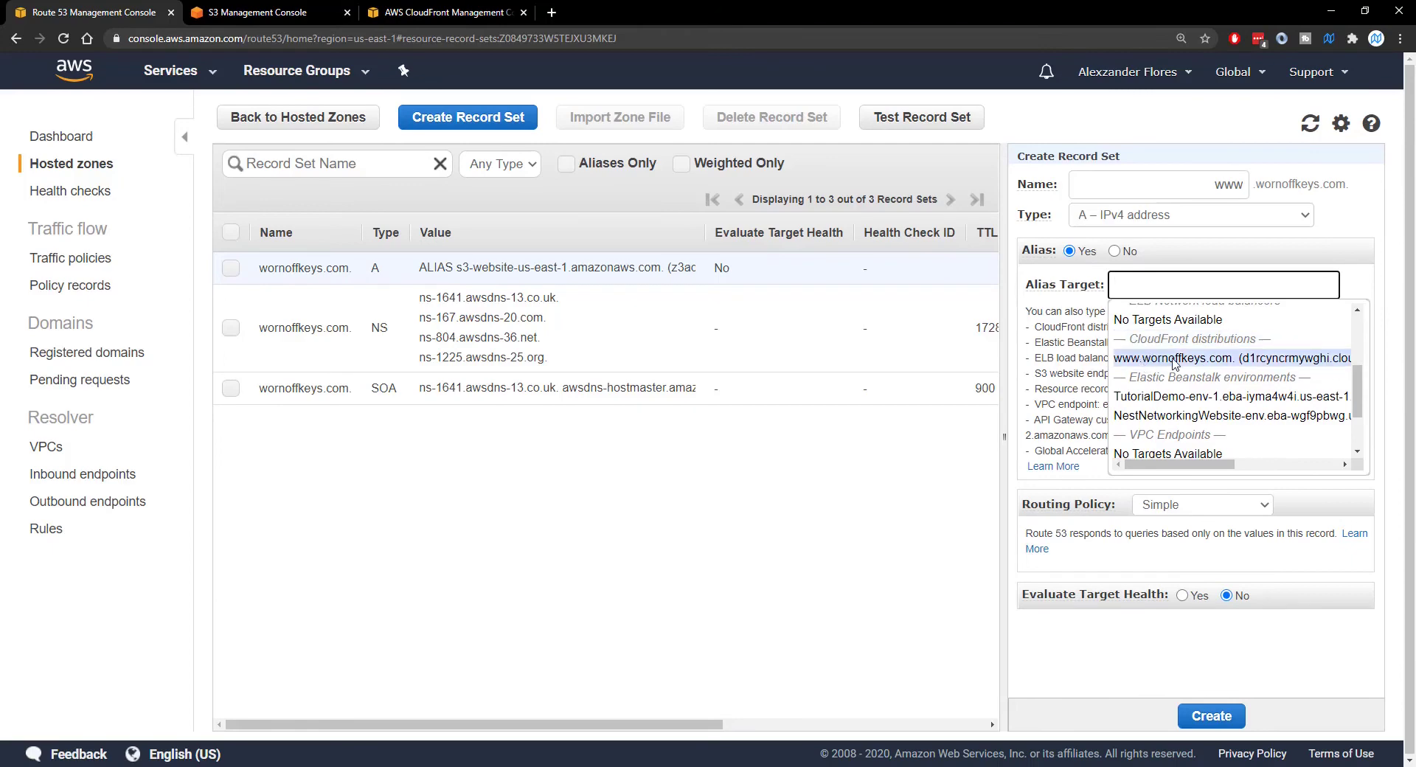
click(1218, 358)
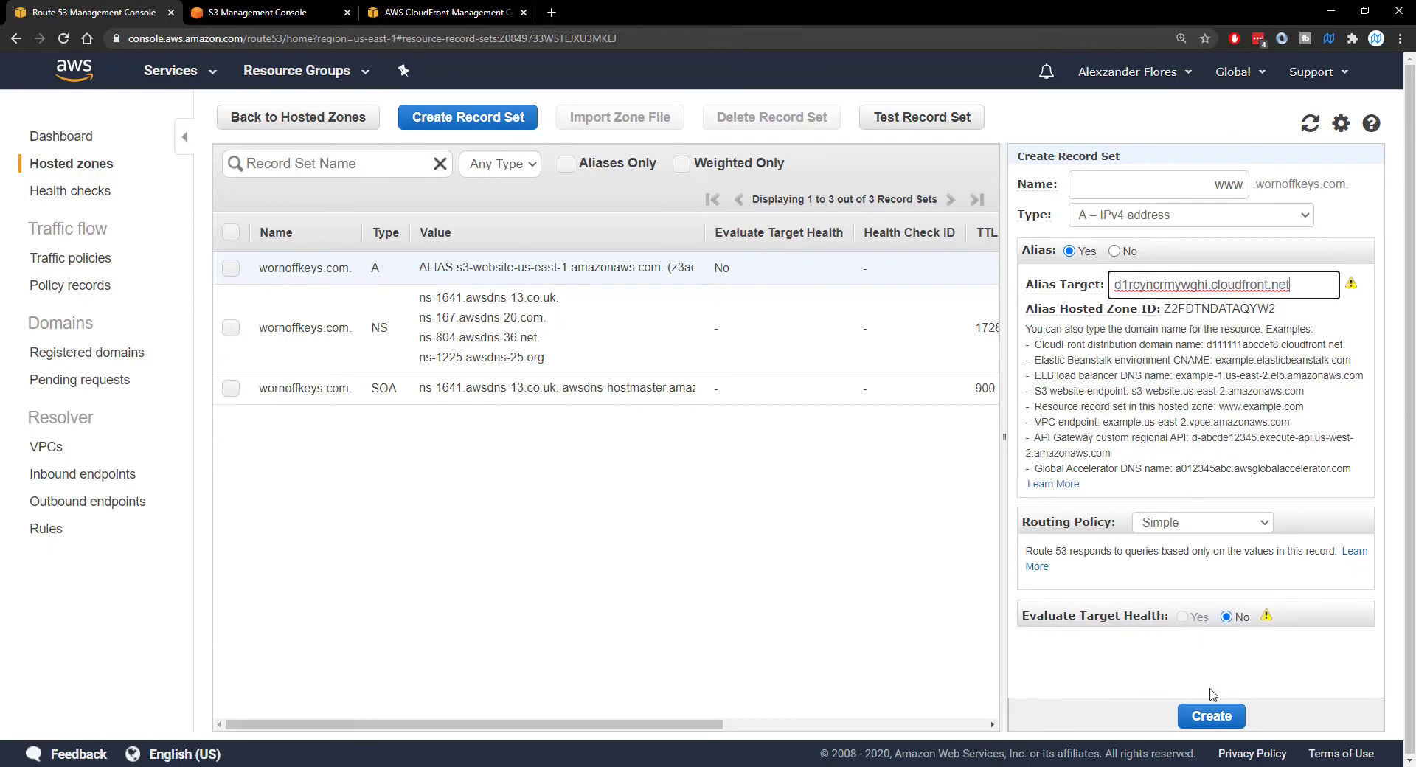
click(1210, 716)
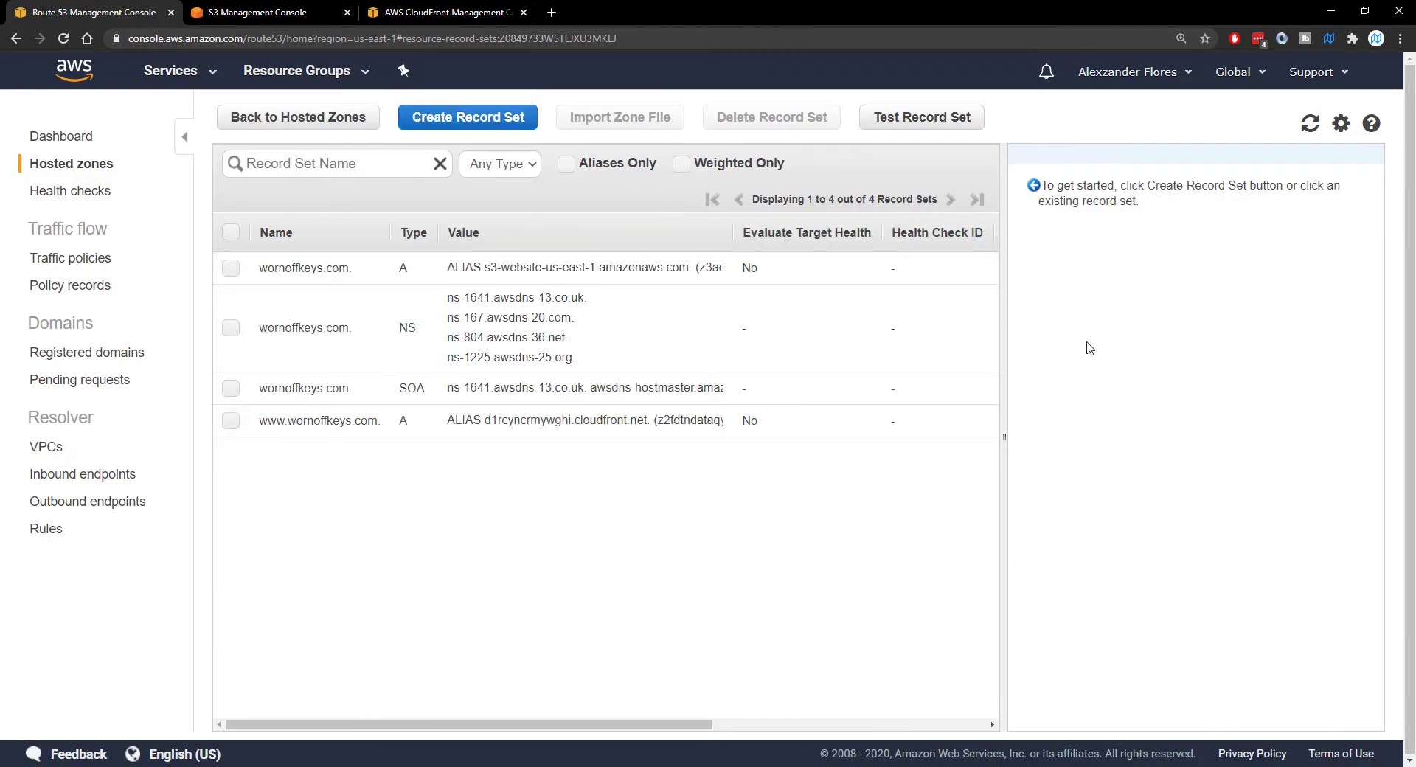
click(442, 11)
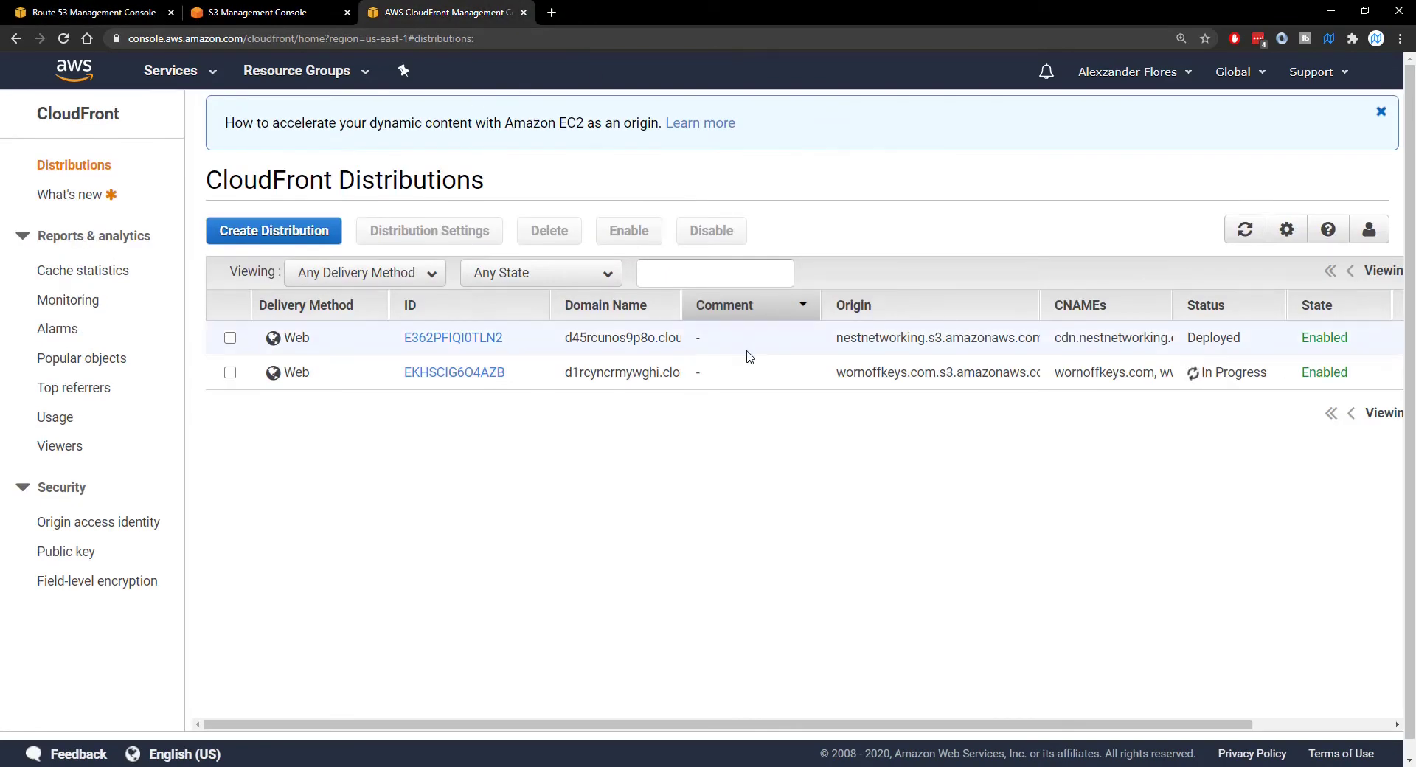
click(453, 371)
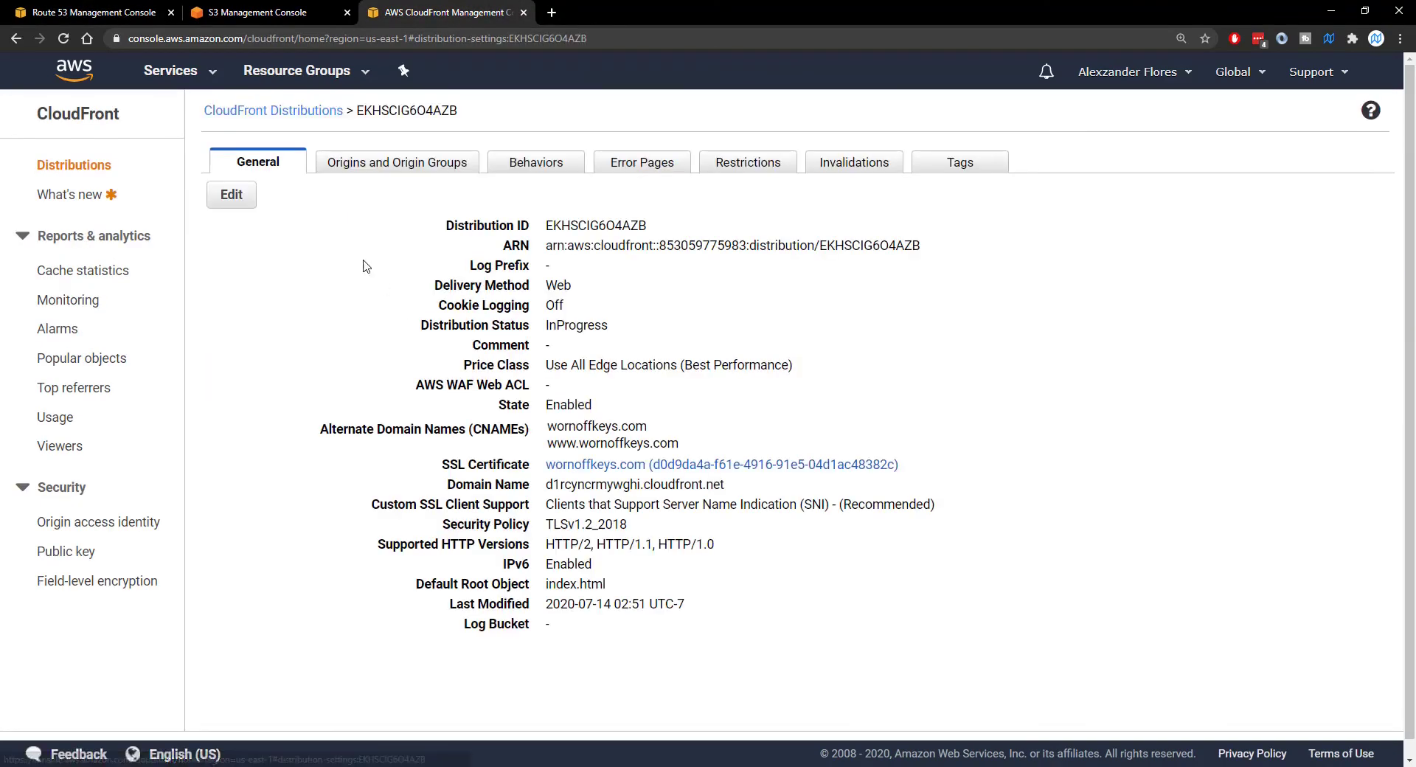
click(230, 194)
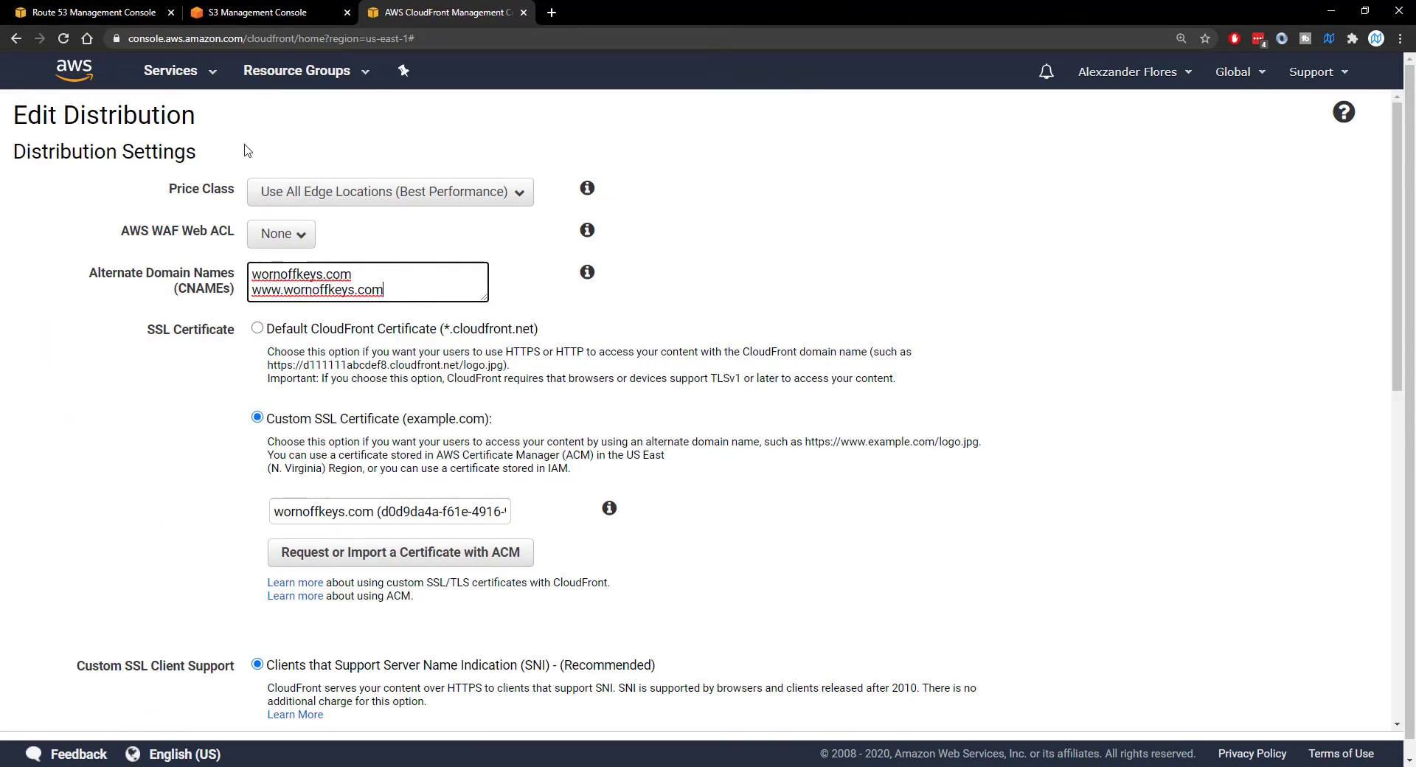
scroll(down, 3)
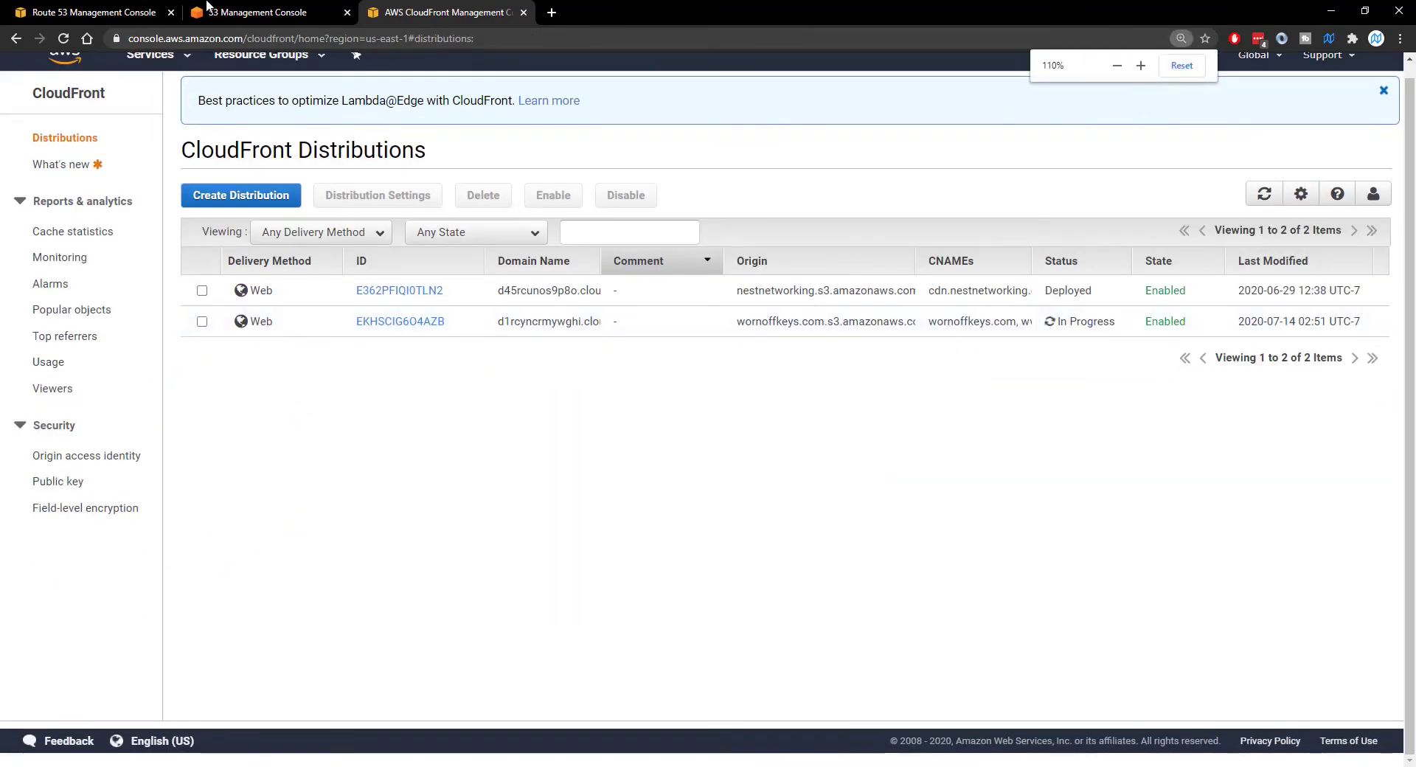
click(90, 12)
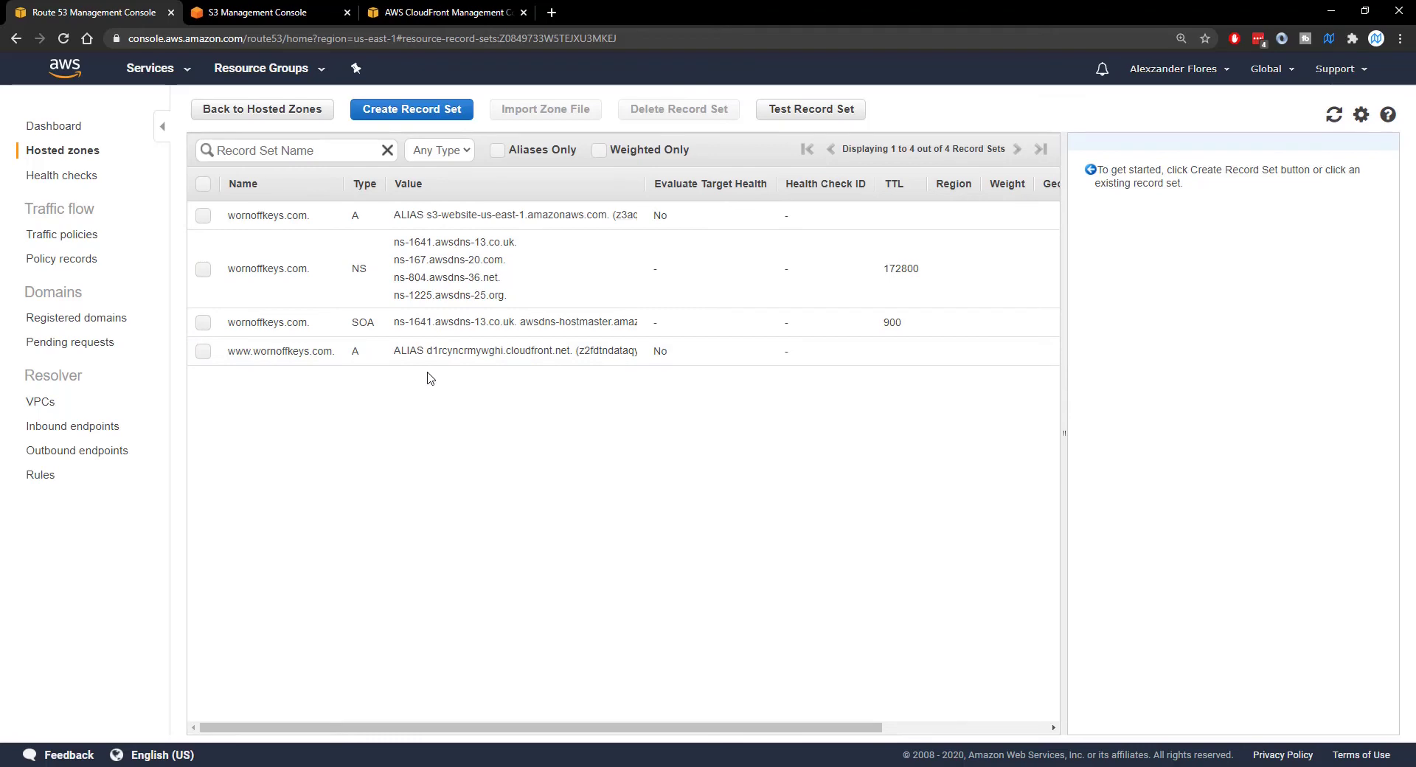
- Visit wornoffkeys.com in a new tab to confirm the YouTube channel loads, then return to CloudFront
click(442, 12)
text(wornof)
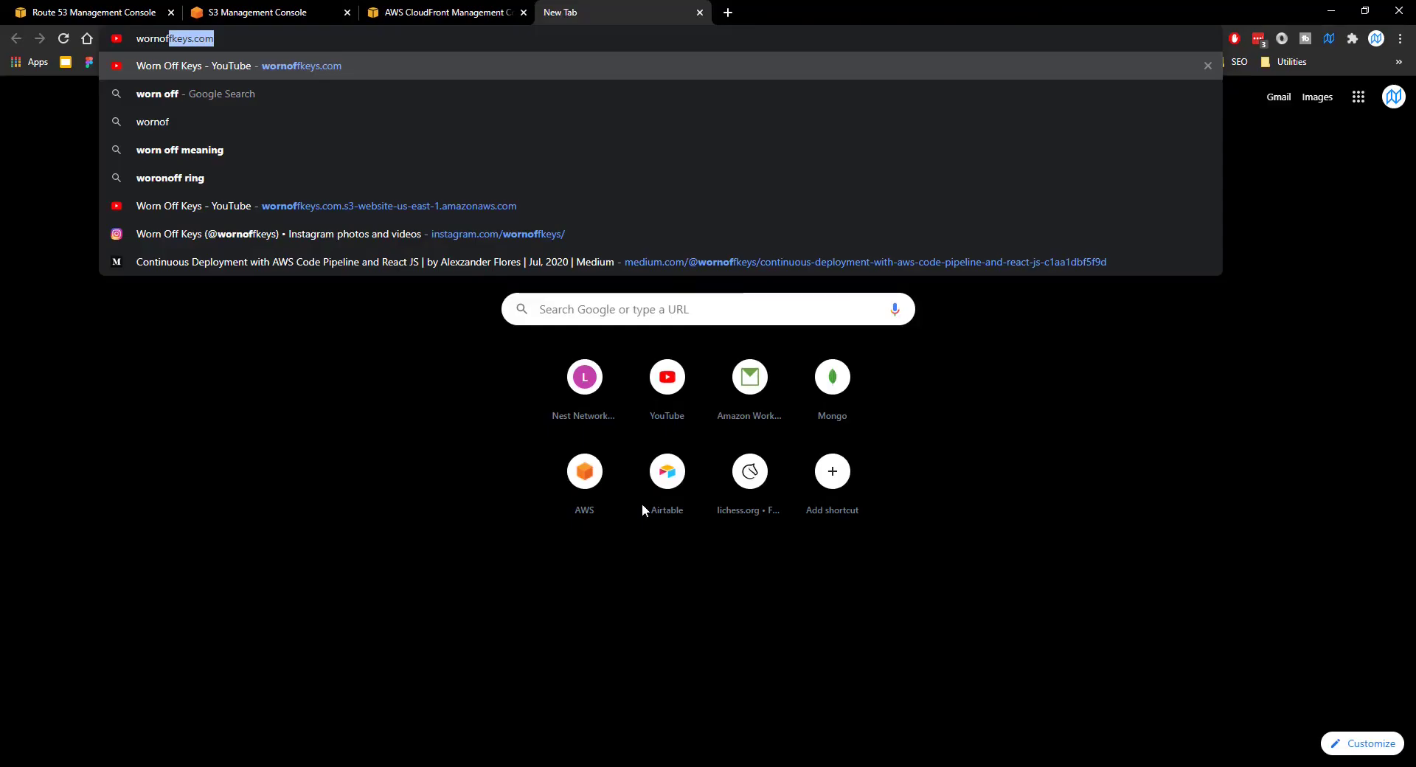
click(237, 65)
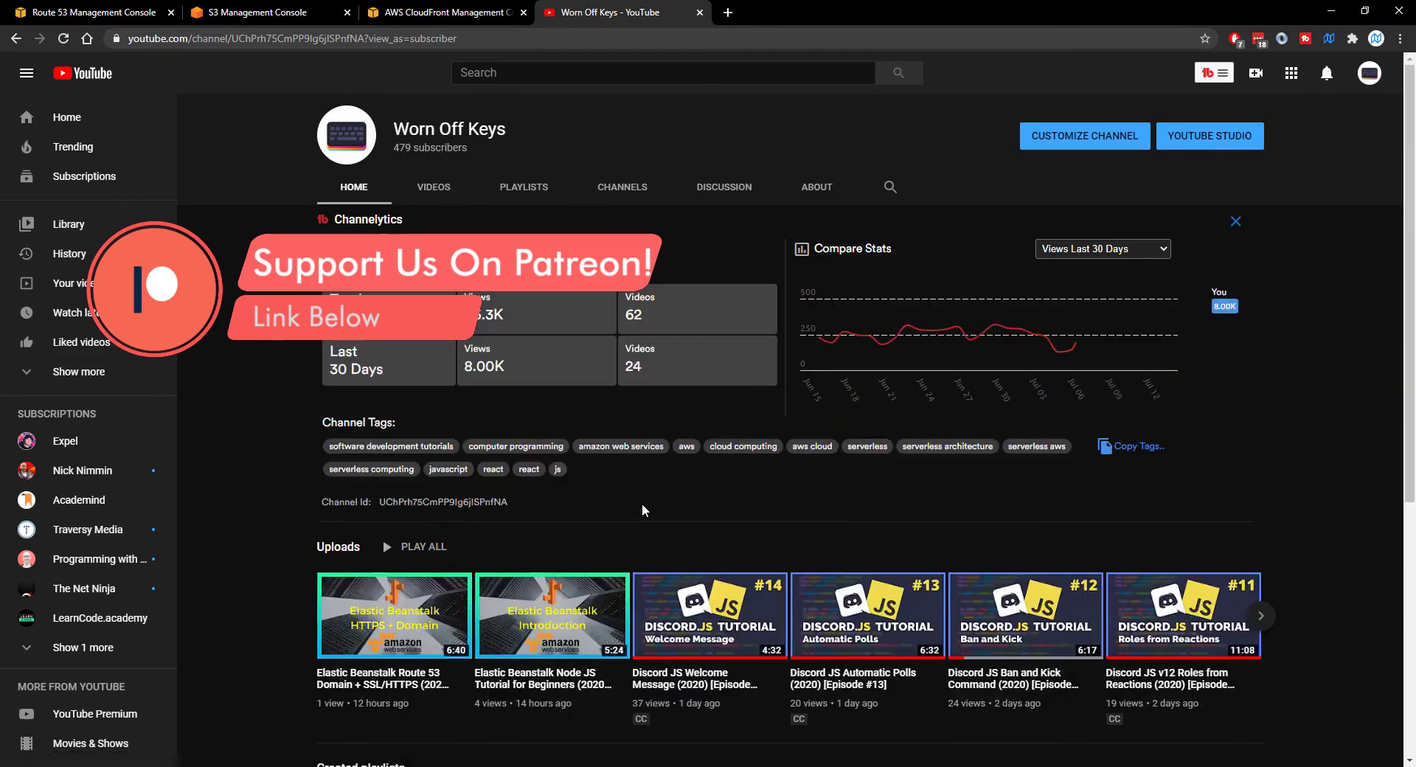
click(443, 12)
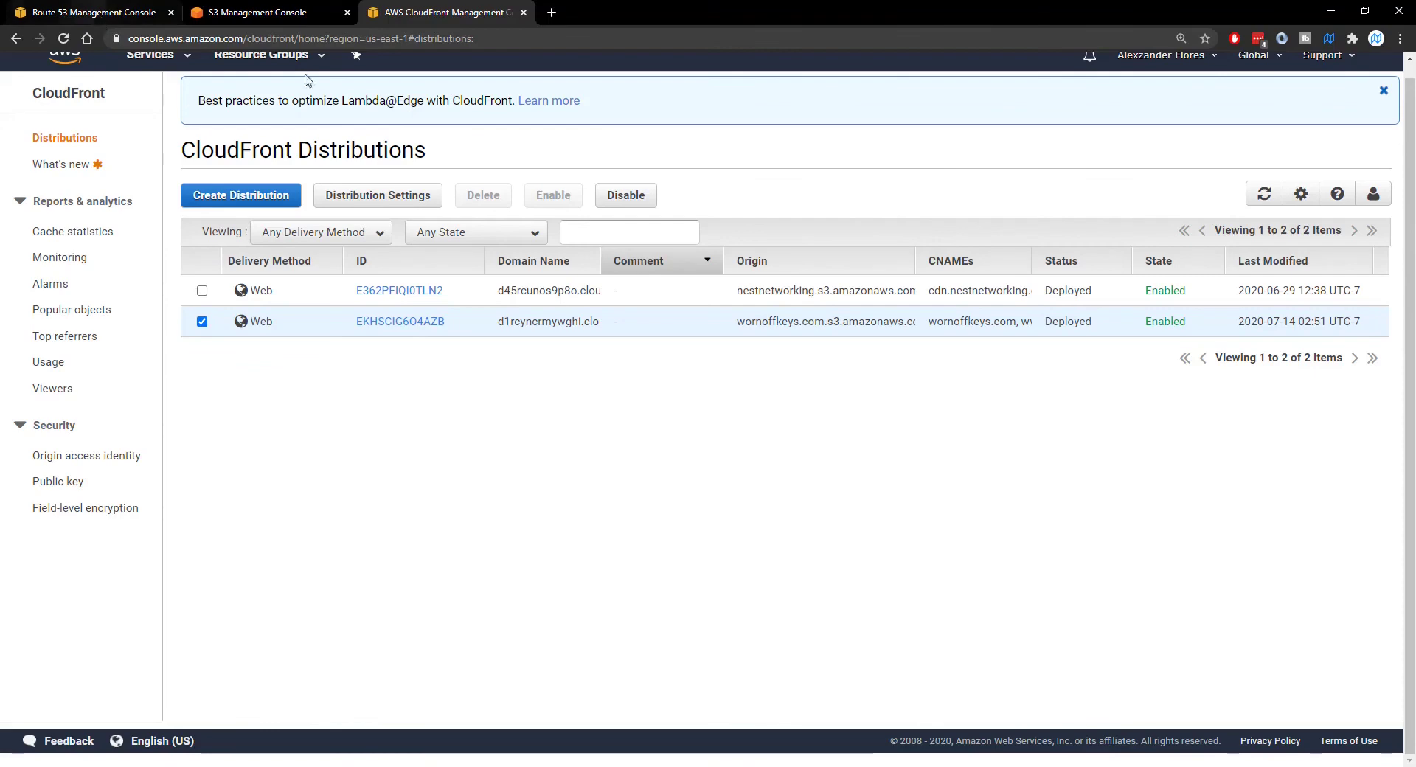
mouse_move(468, 334)
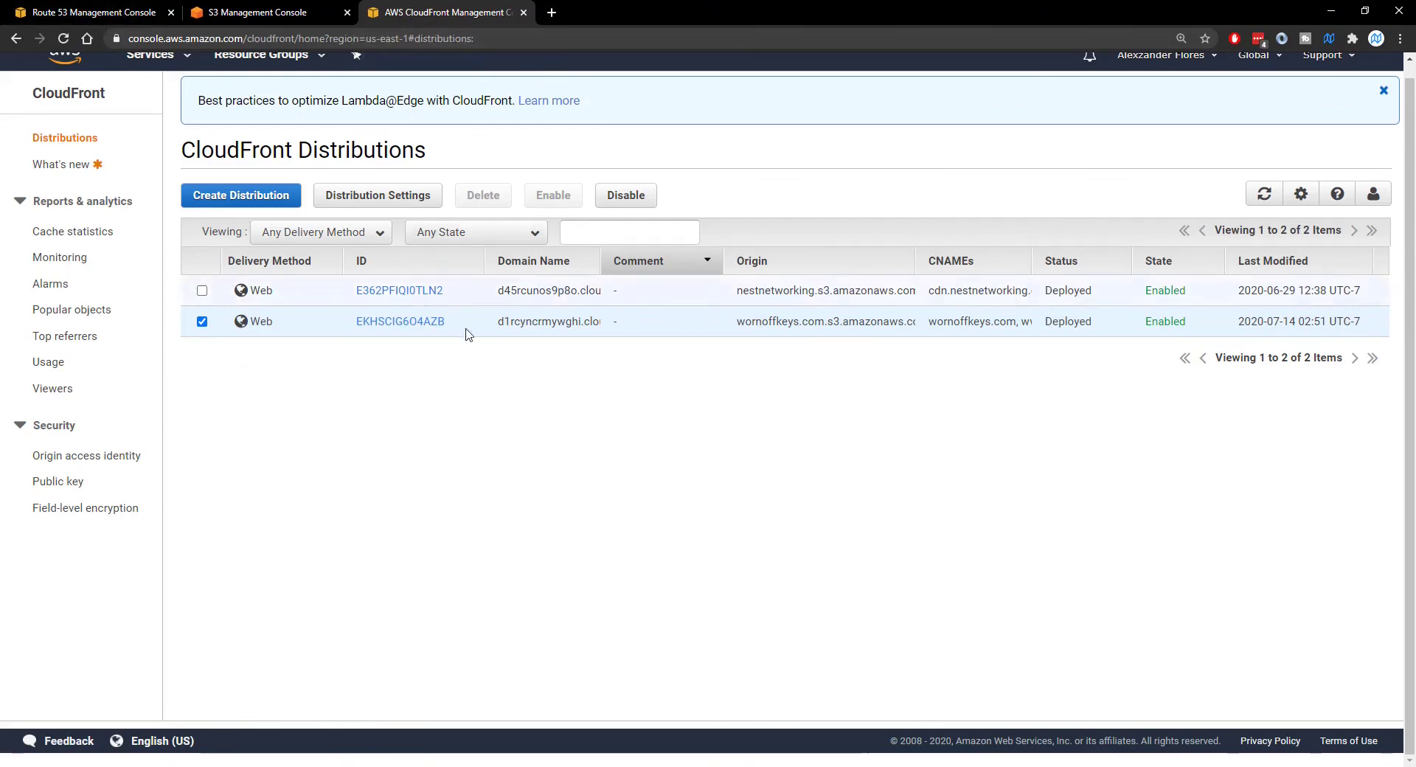